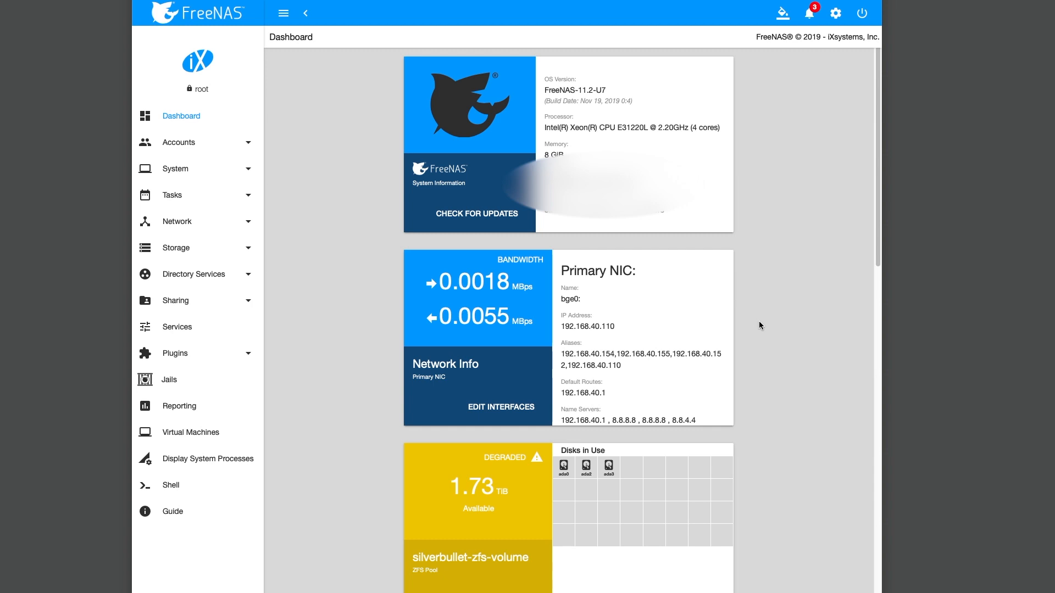
pyautogui.moveTo(754, 297)
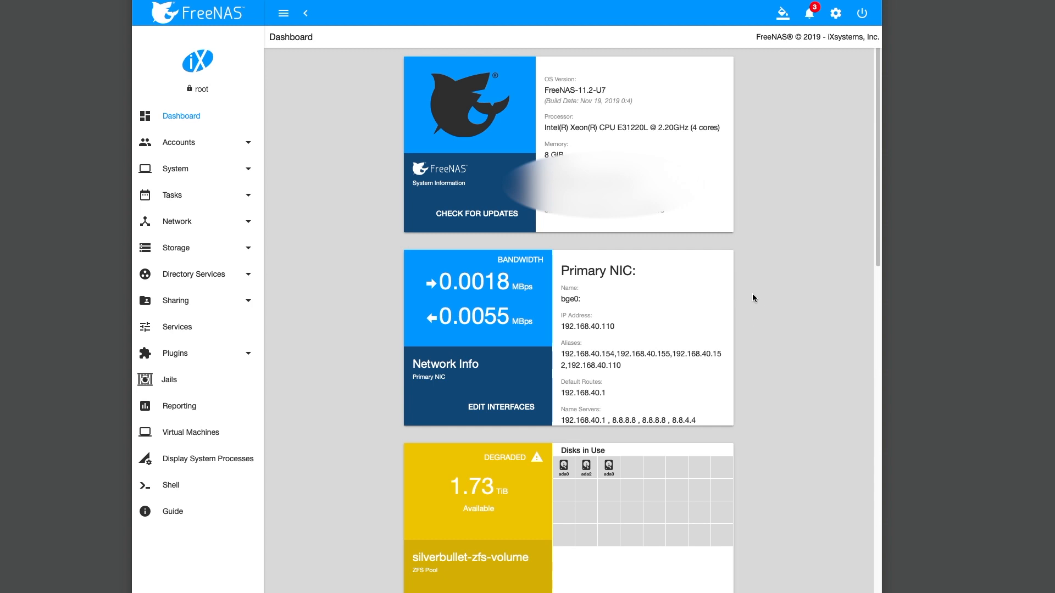
pyautogui.moveTo(640, 293)
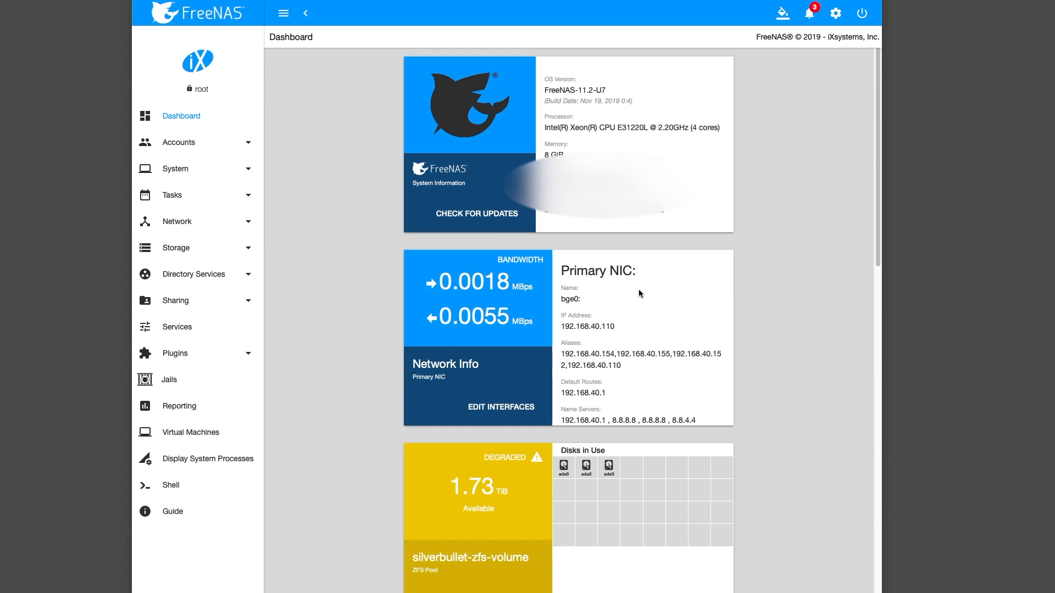
pyautogui.moveTo(606, 487)
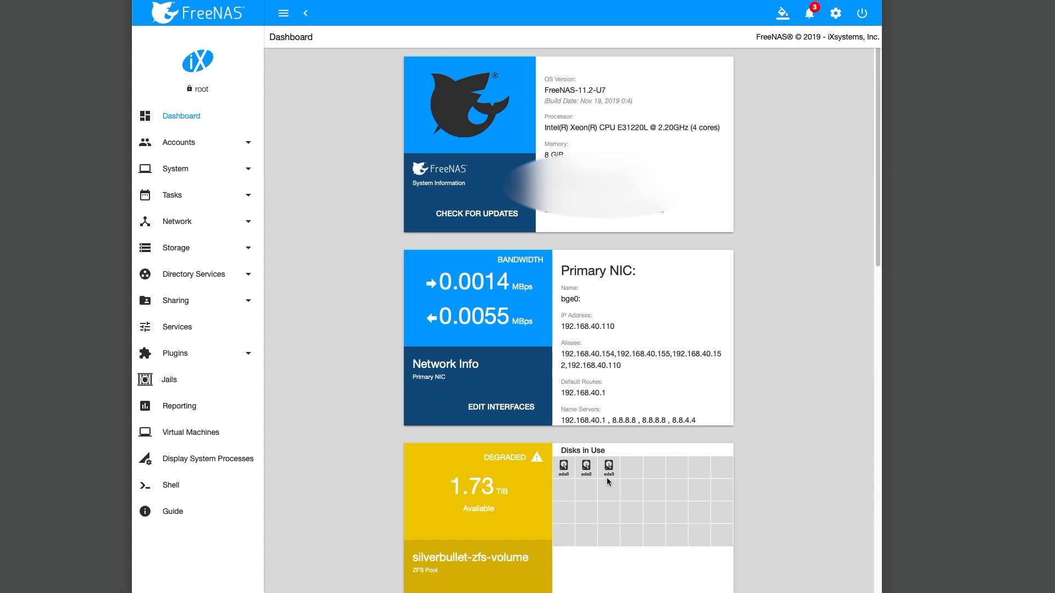
pyautogui.moveTo(602, 481)
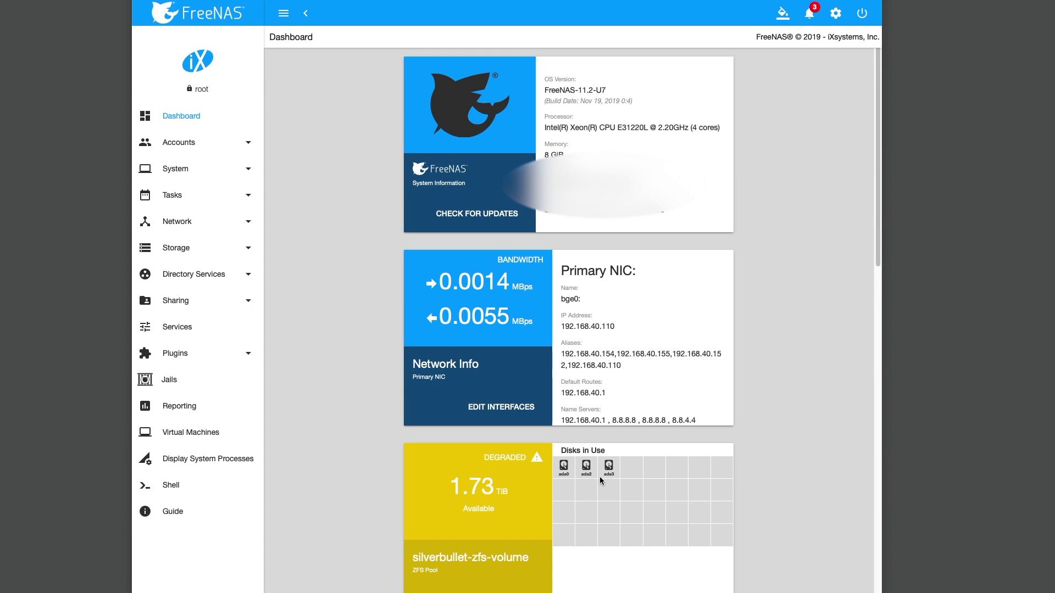
pyautogui.moveTo(581, 476)
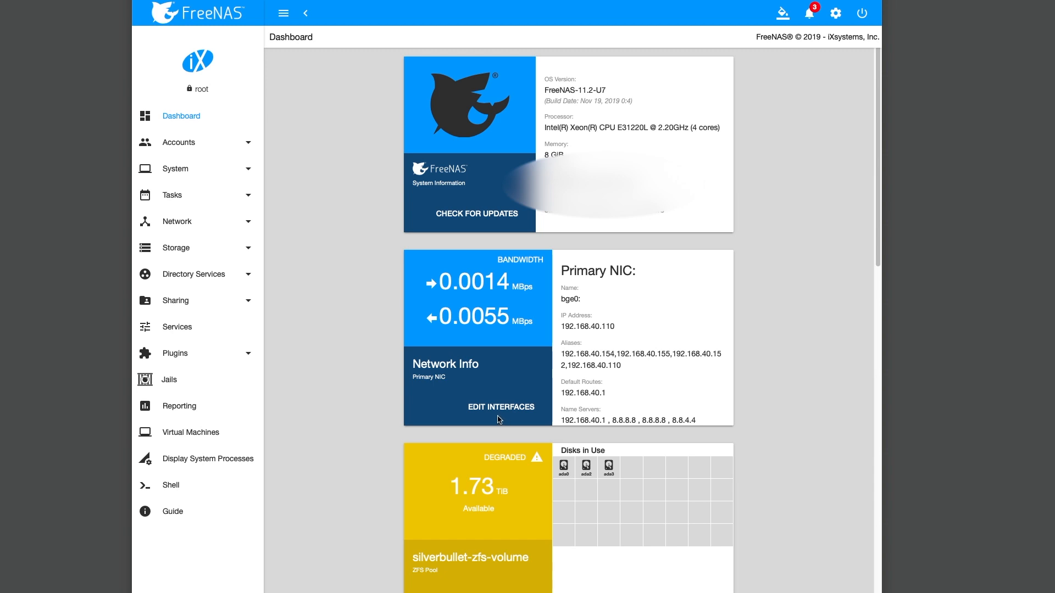
pyautogui.moveTo(184, 251)
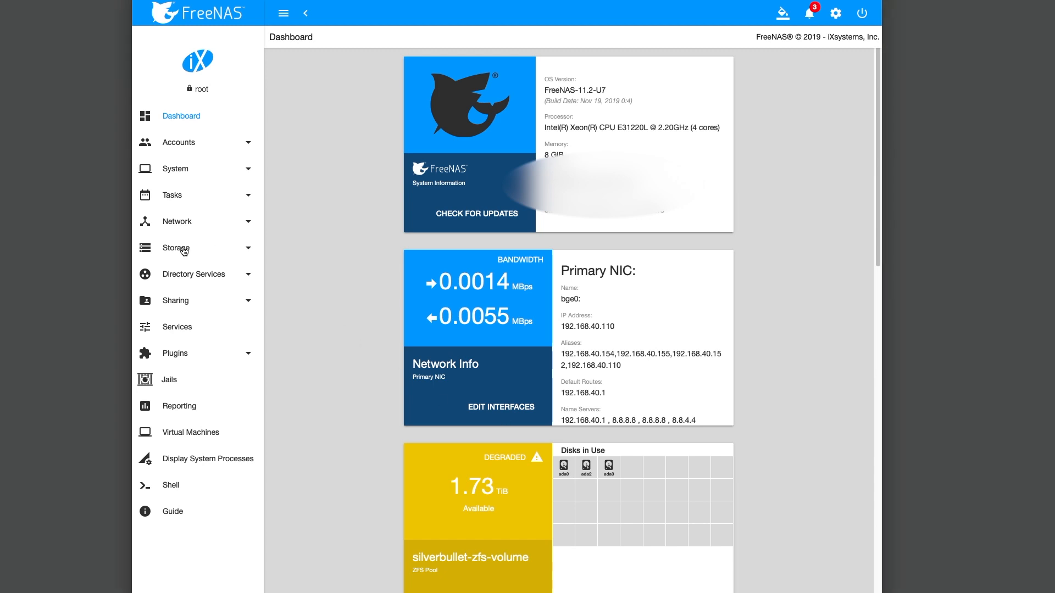
# Bring up the Pool Status page for the degraded silverbullet-zfs-volume from Storage > Pools.
pyautogui.click(176, 247)
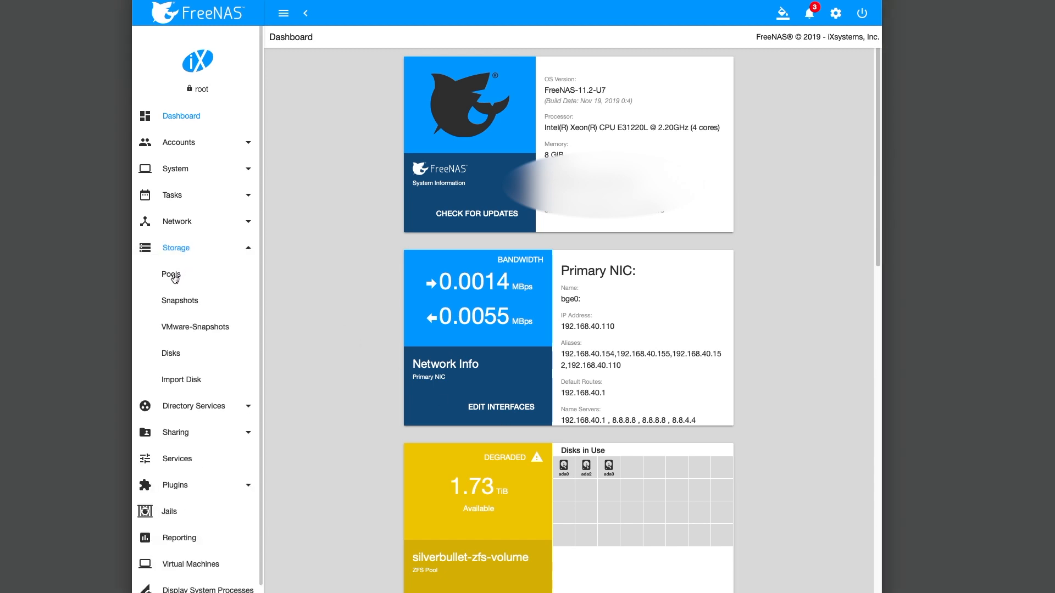
pyautogui.click(172, 274)
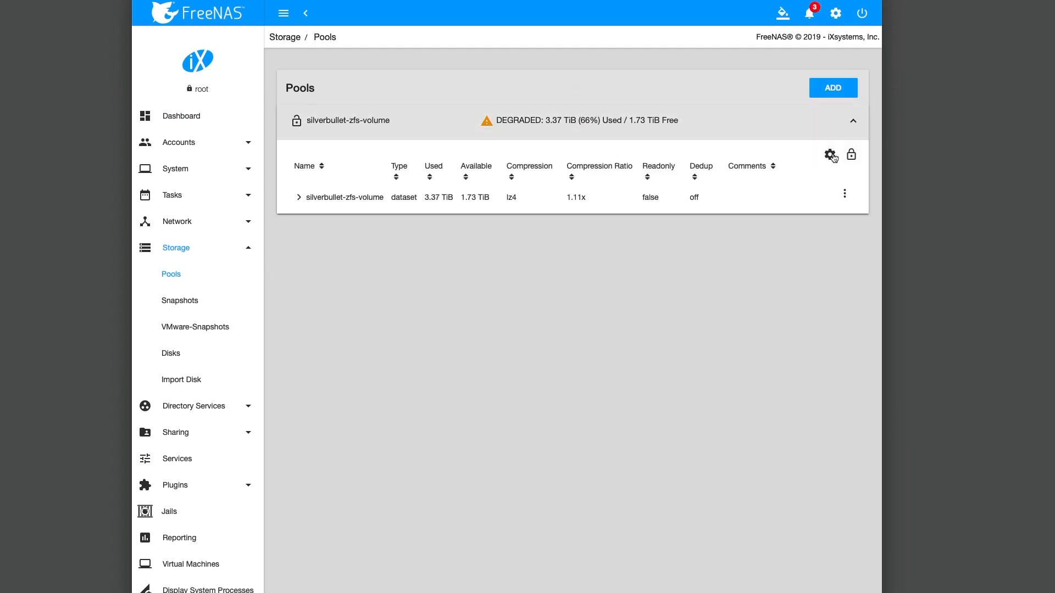
pyautogui.click(832, 155)
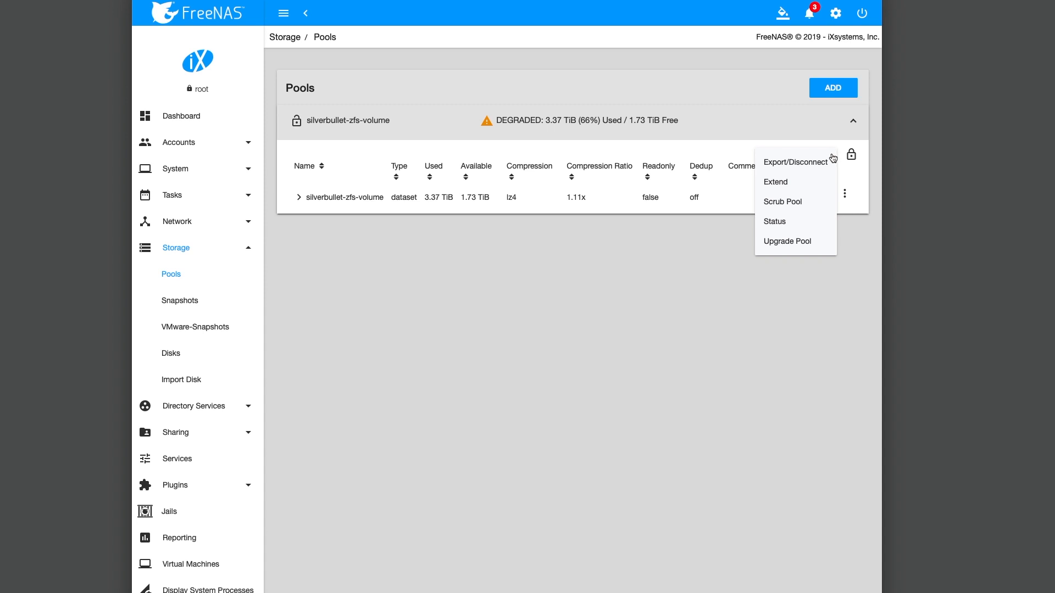
pyautogui.click(774, 221)
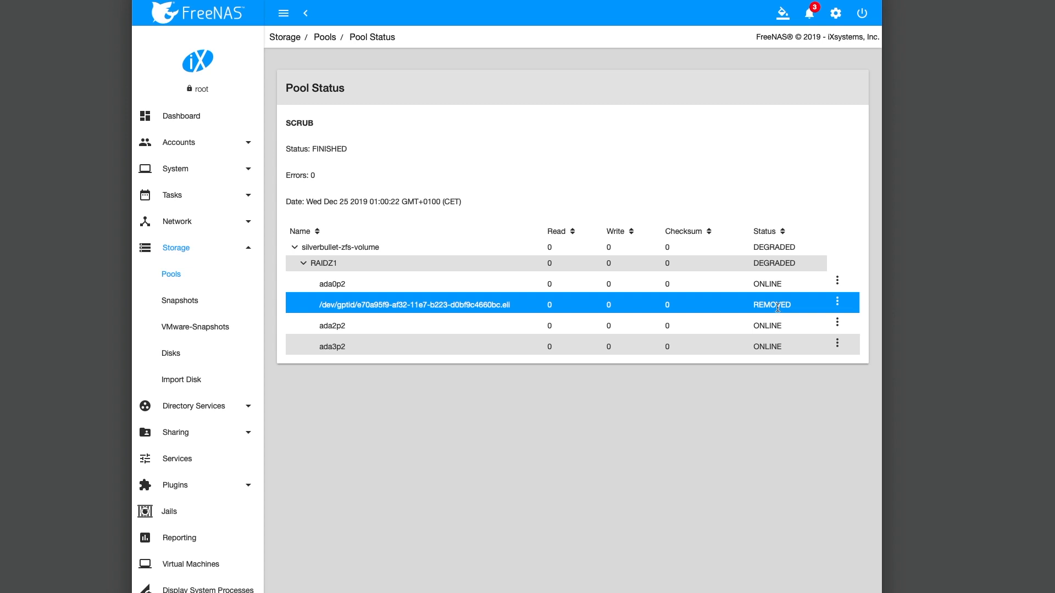
pyautogui.moveTo(837, 308)
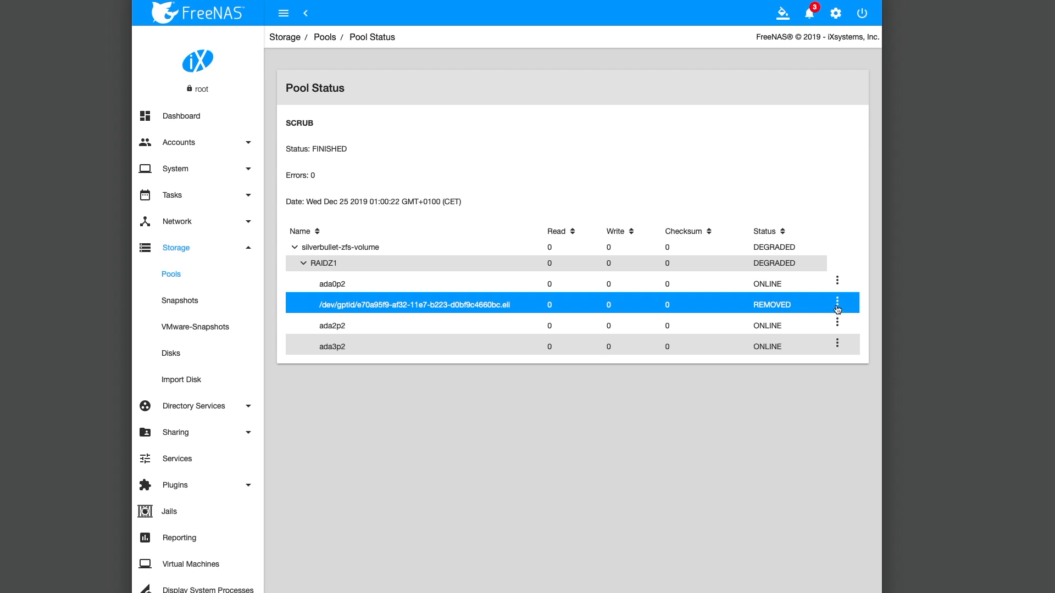
# Attempt a Replace on the REMOVED disk in the RAIDZ1 group from its options menu.
pyautogui.click(837, 303)
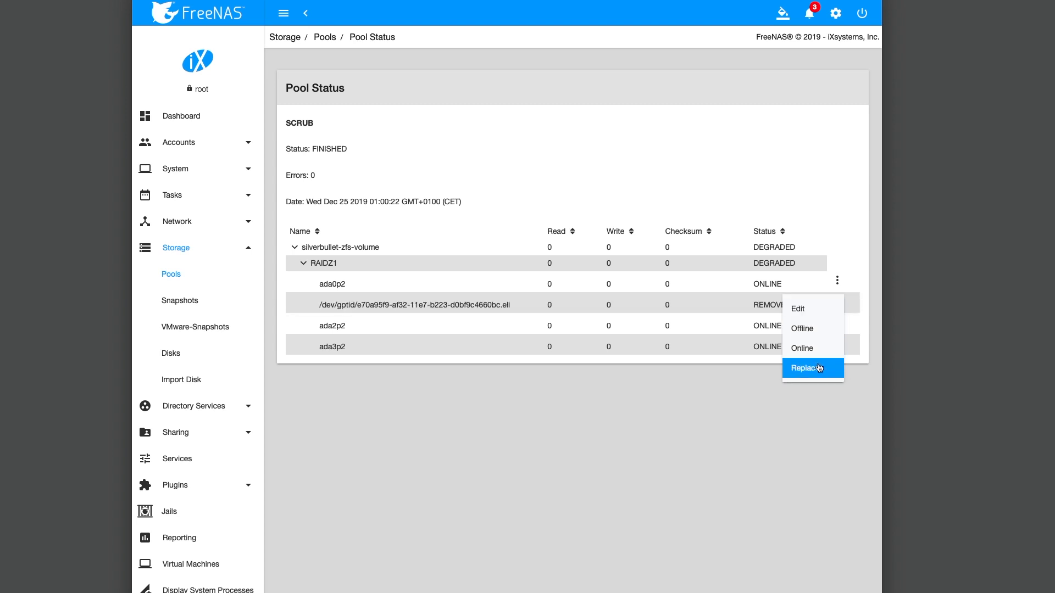
pyautogui.click(471, 412)
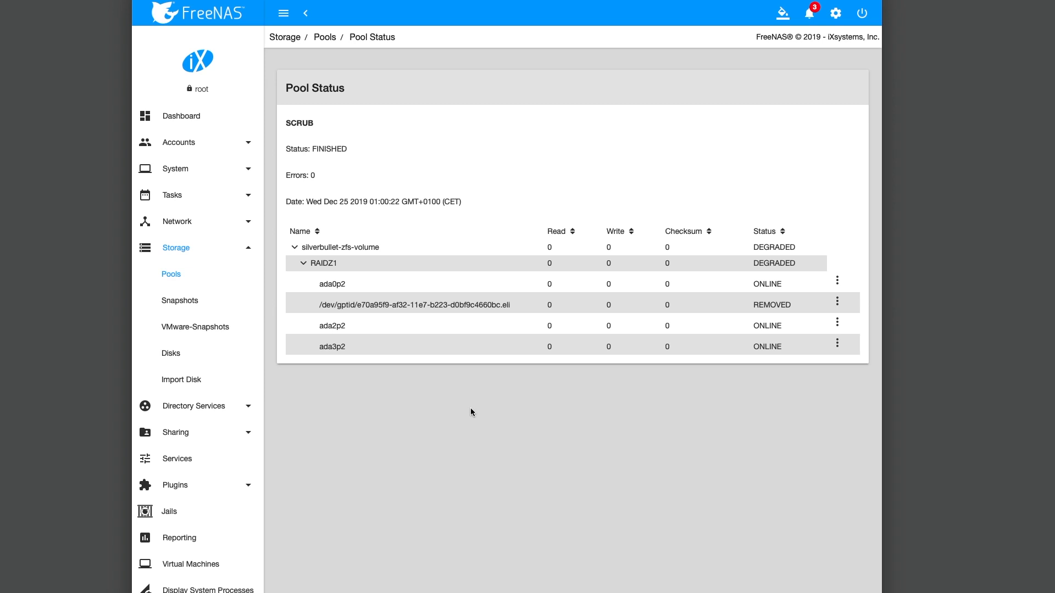
pyautogui.moveTo(478, 409)
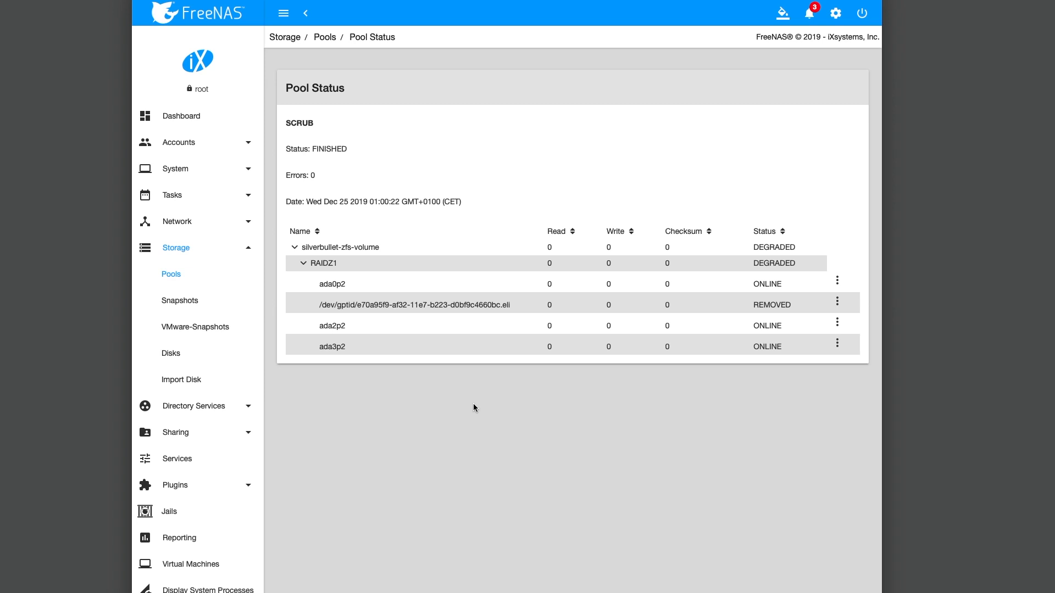
pyautogui.moveTo(851, 68)
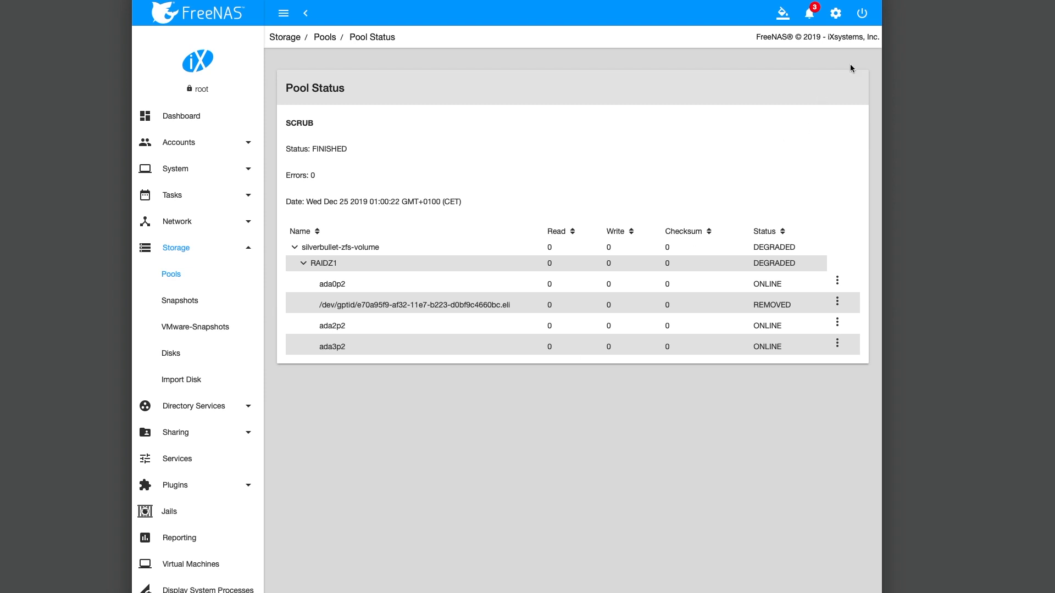
pyautogui.moveTo(861, 13)
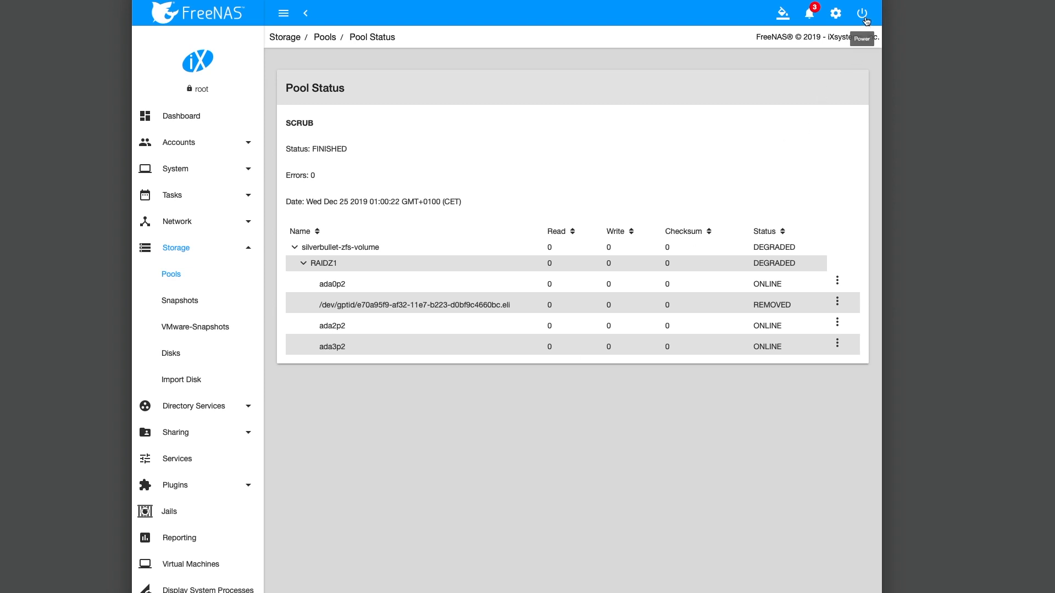
# Shut down the FreeNAS system via the power menu, confirming the shutdown.
pyautogui.click(861, 13)
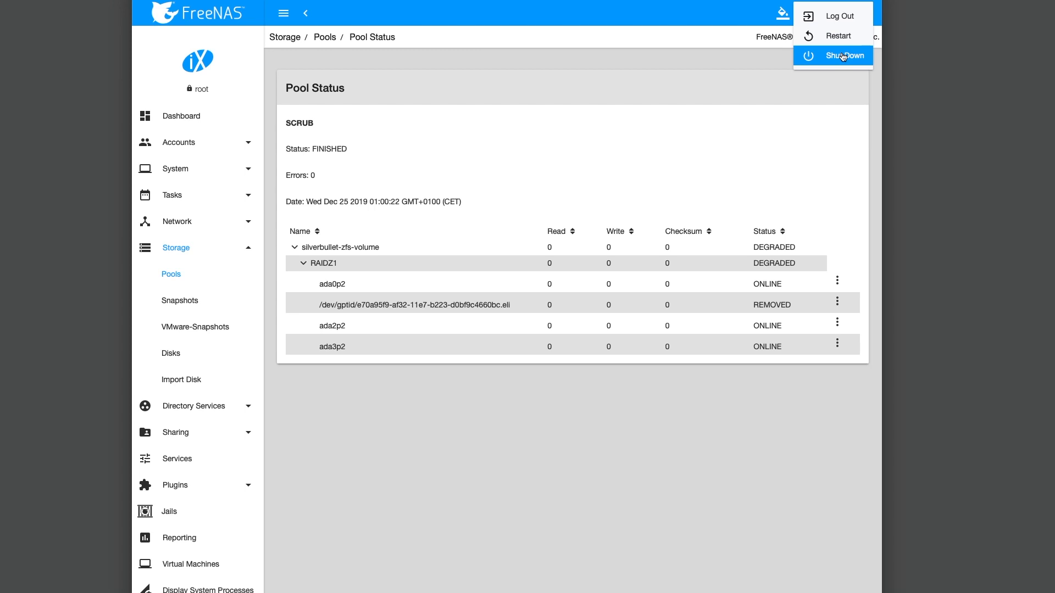
pyautogui.click(844, 55)
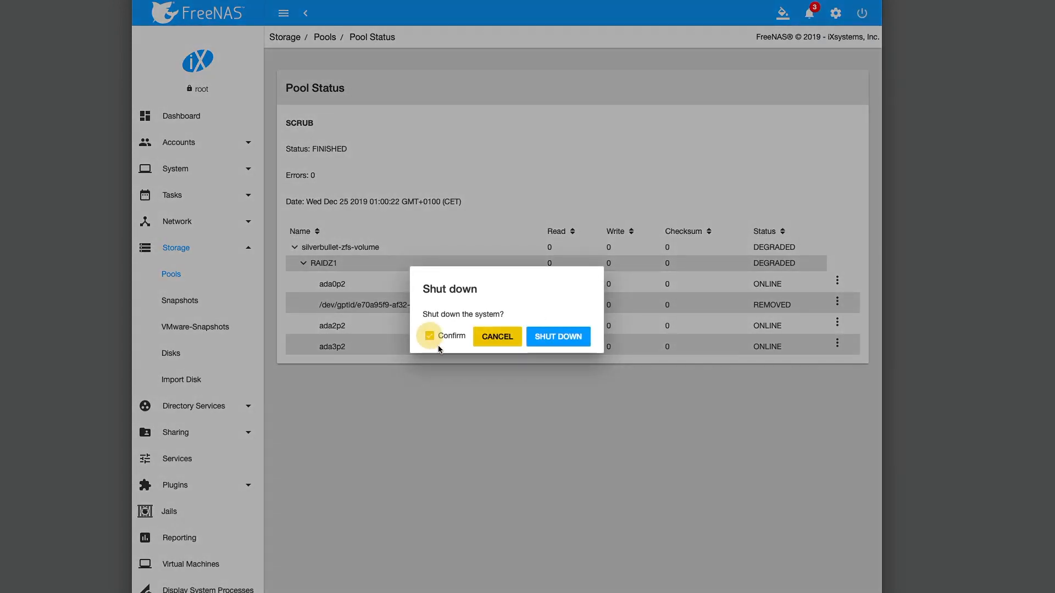
pyautogui.click(497, 337)
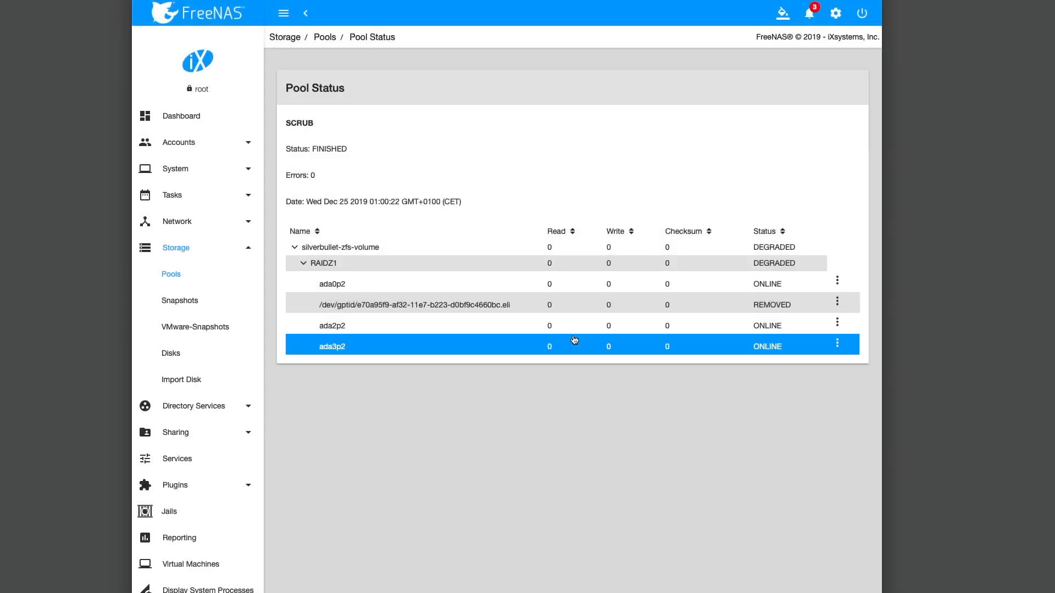
pyautogui.click(860, 13)
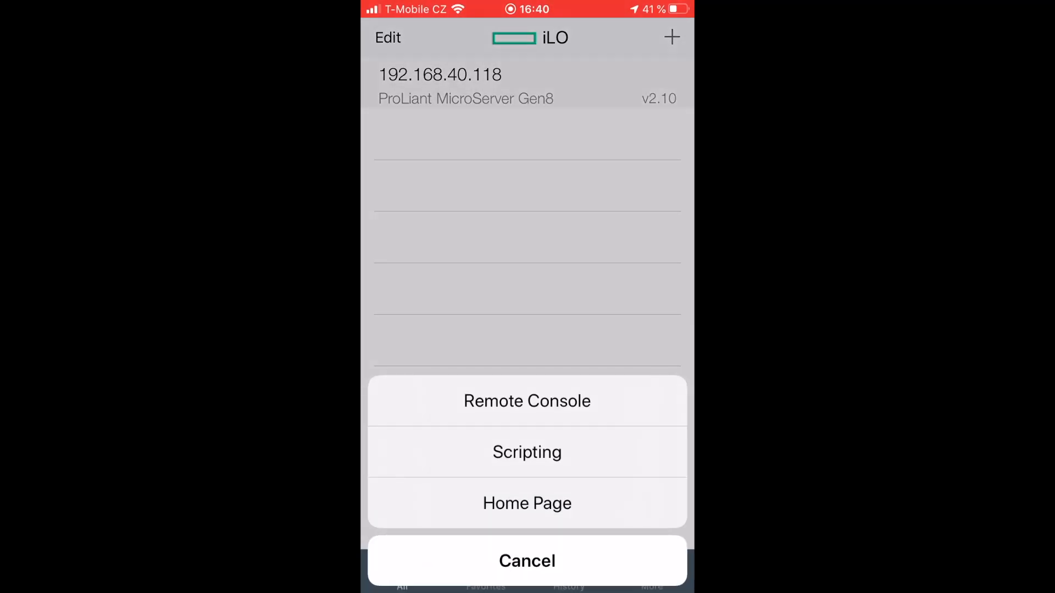
# Boot the server into FreeNAS through the iLO remote console from the boot menu.
pyautogui.click(527, 400)
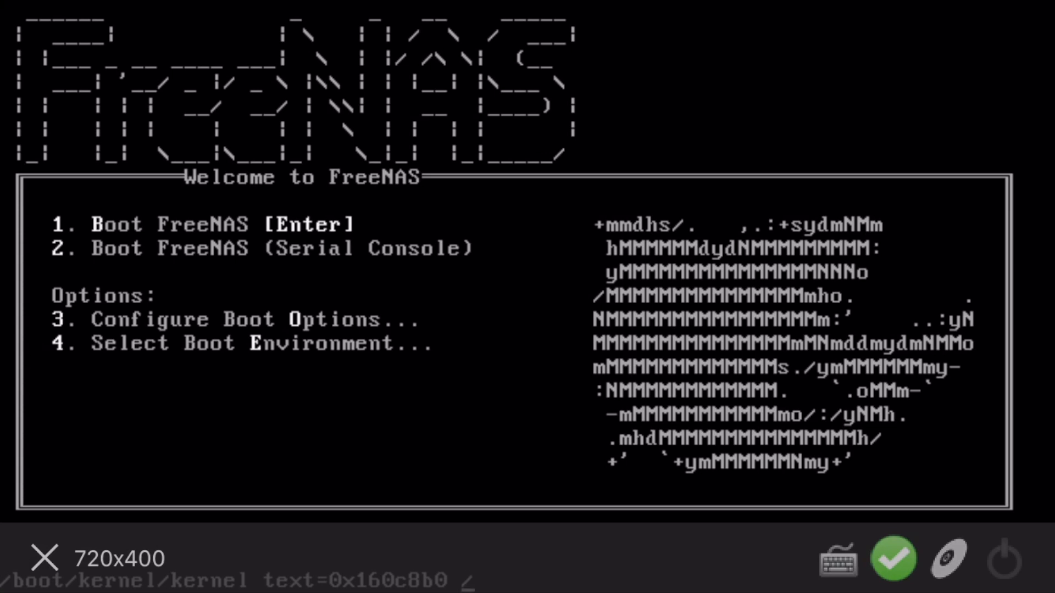
pyautogui.press('Return')
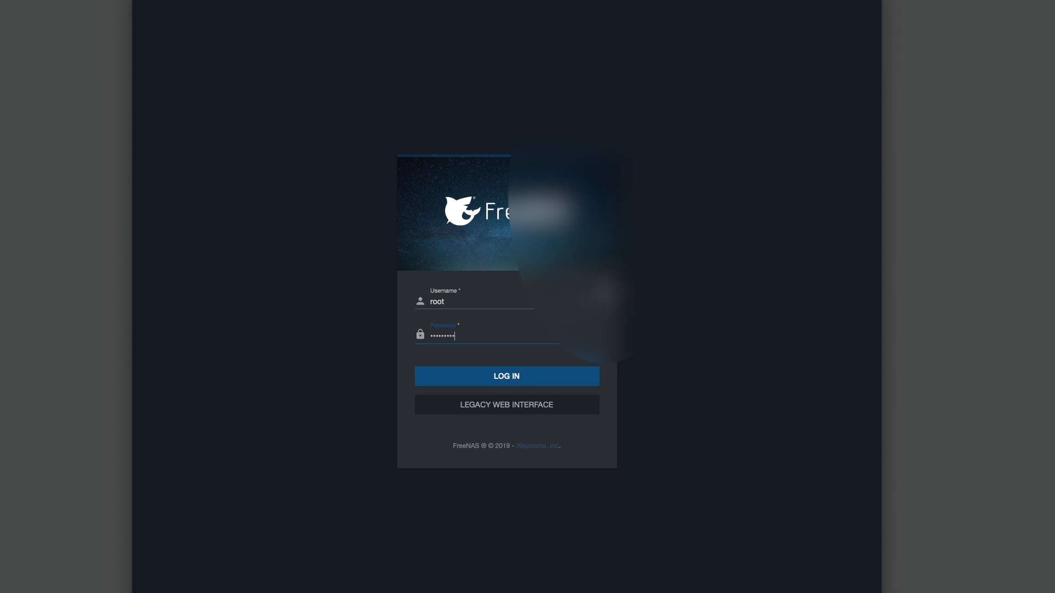
# Log in to the FreeNAS web interface as root and check the system alerts.
pyautogui.click(506, 376)
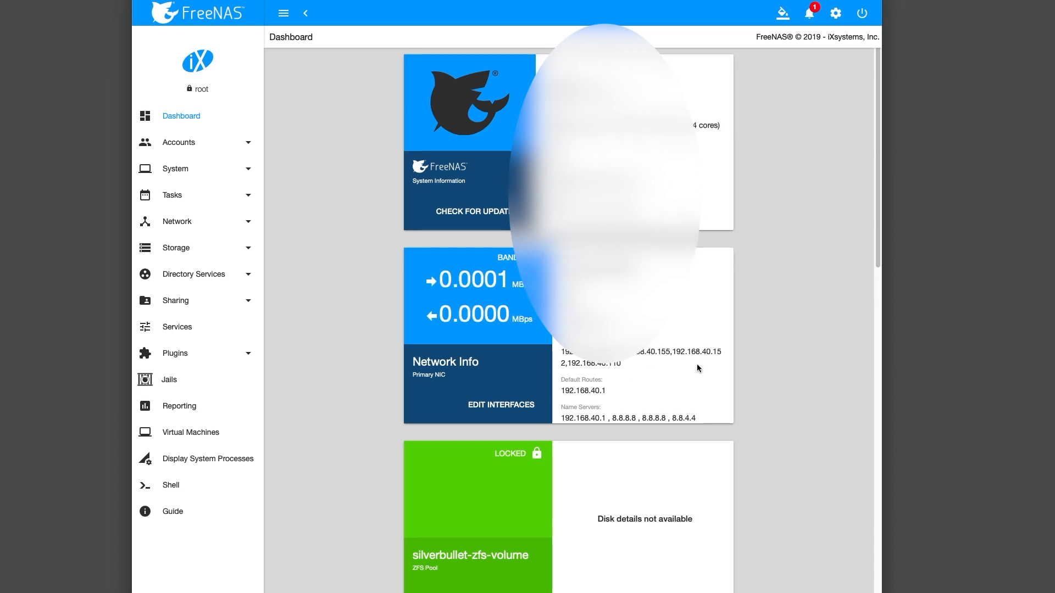
pyautogui.scroll(-3)
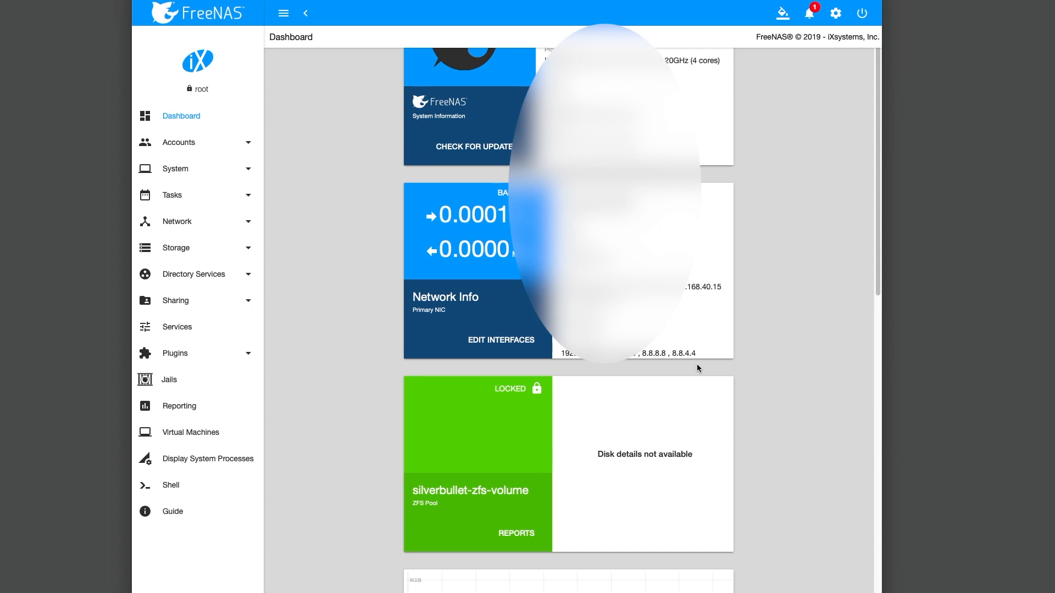
pyautogui.moveTo(542, 393)
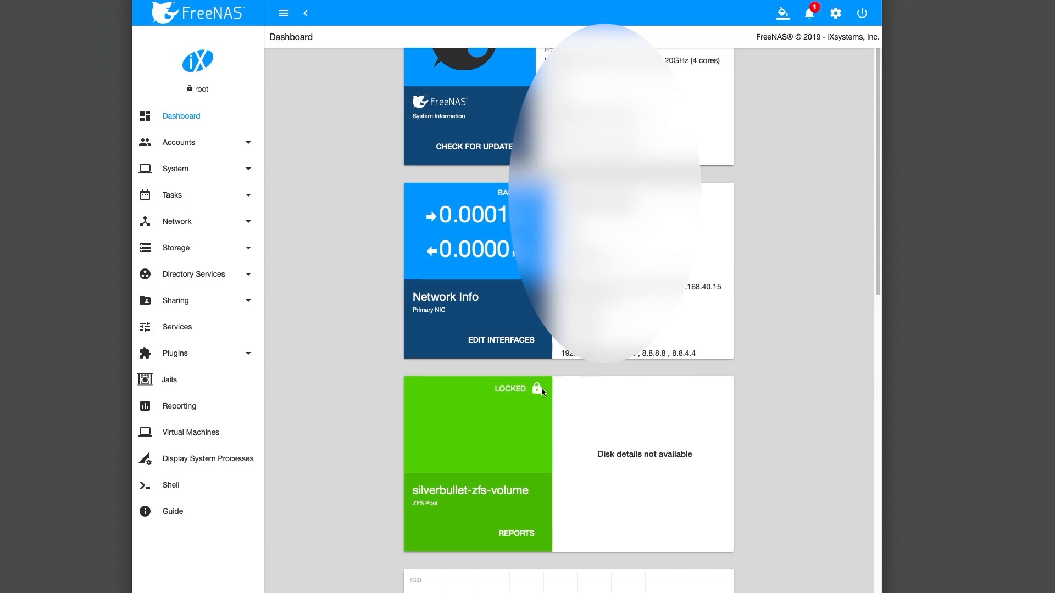
pyautogui.moveTo(537, 391)
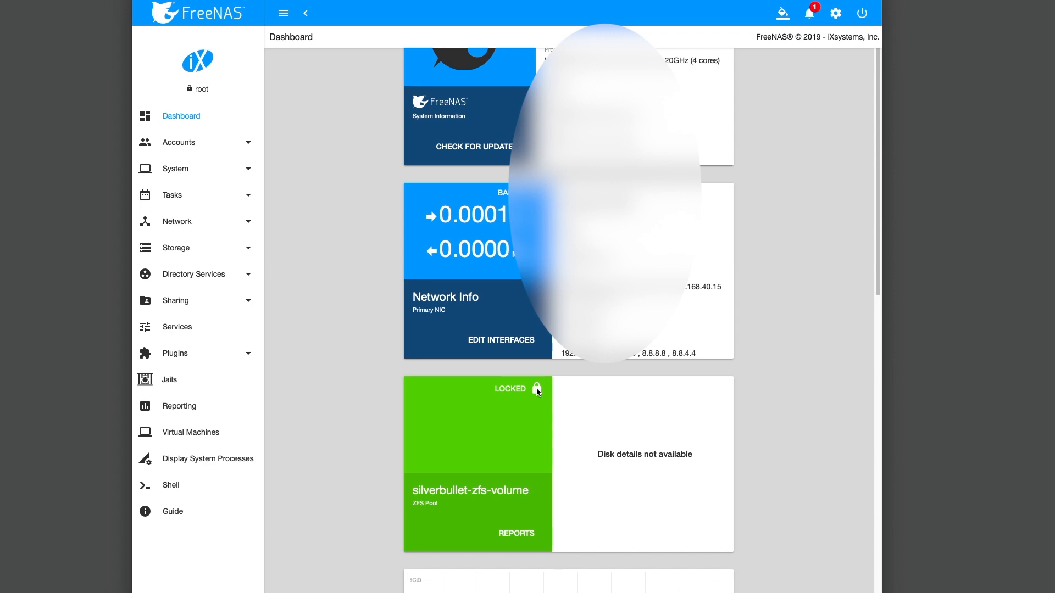
pyautogui.moveTo(811, 12)
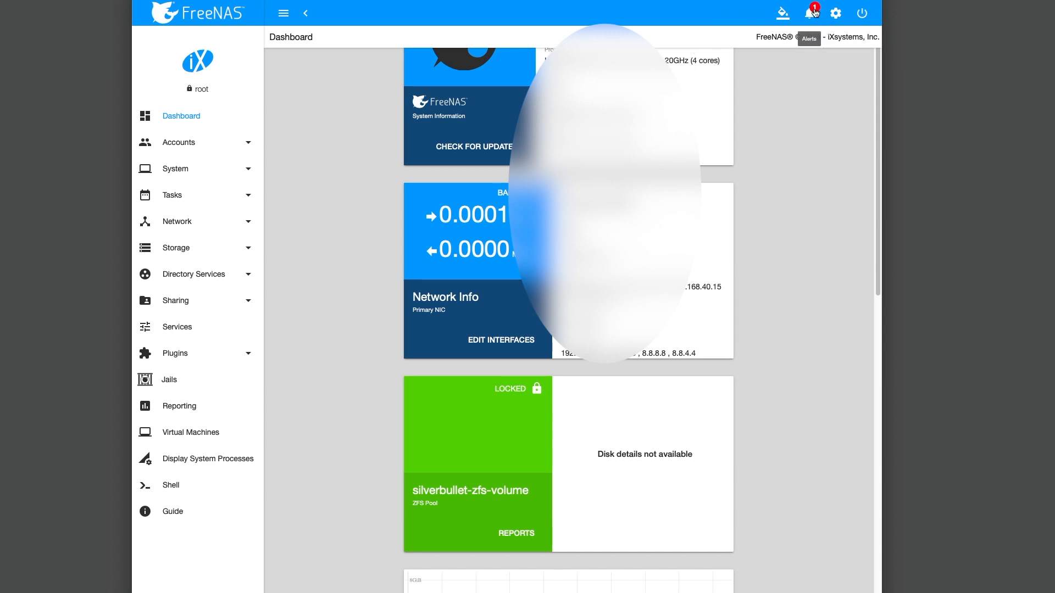
pyautogui.click(811, 12)
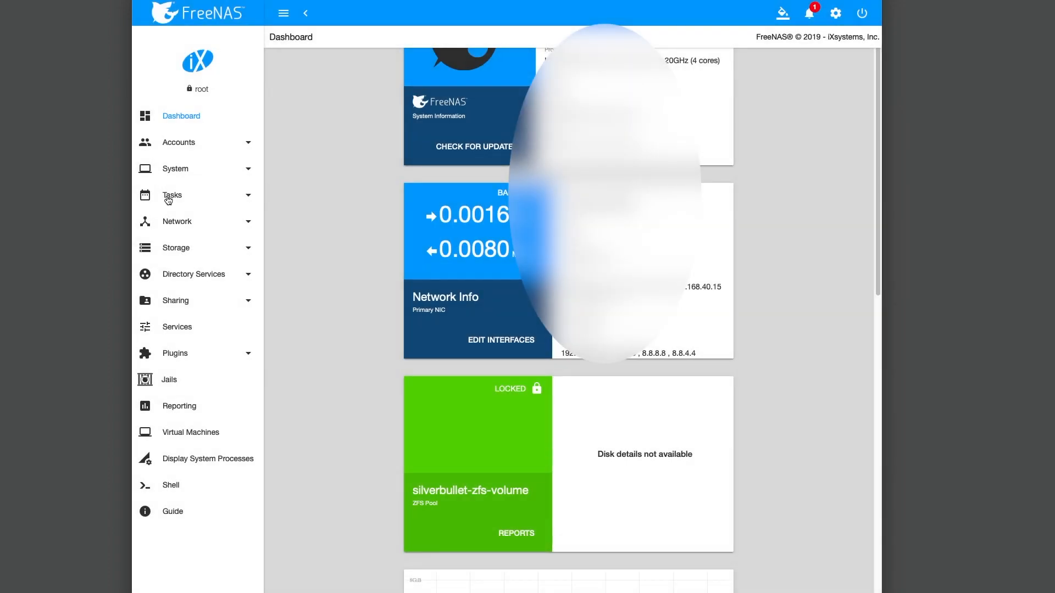
# Go to Storage > Pools, listing the locked silverbullet-zfs-volume pool.
pyautogui.click(176, 247)
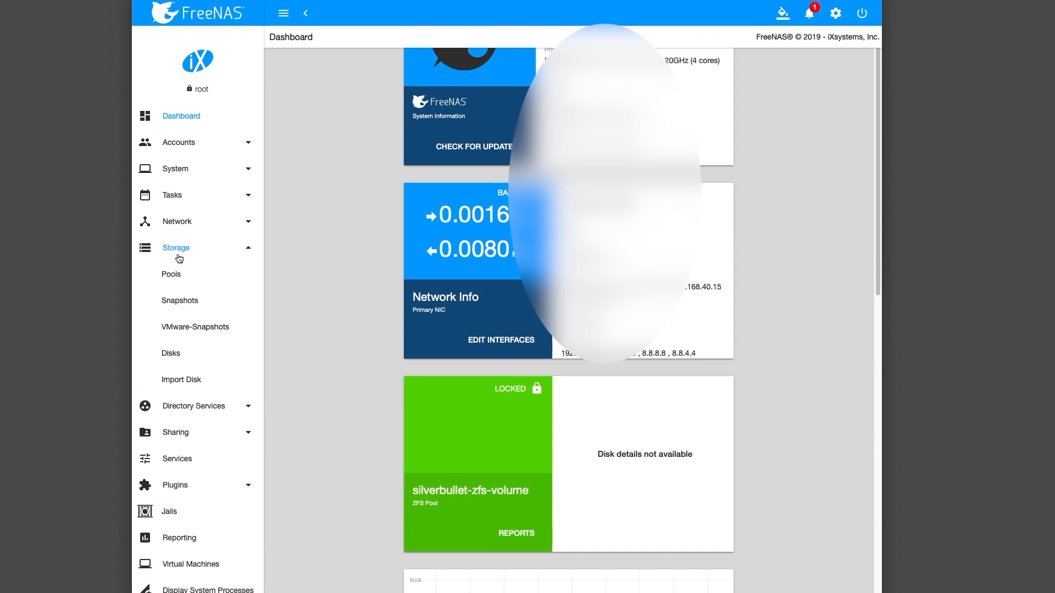
pyautogui.click(172, 274)
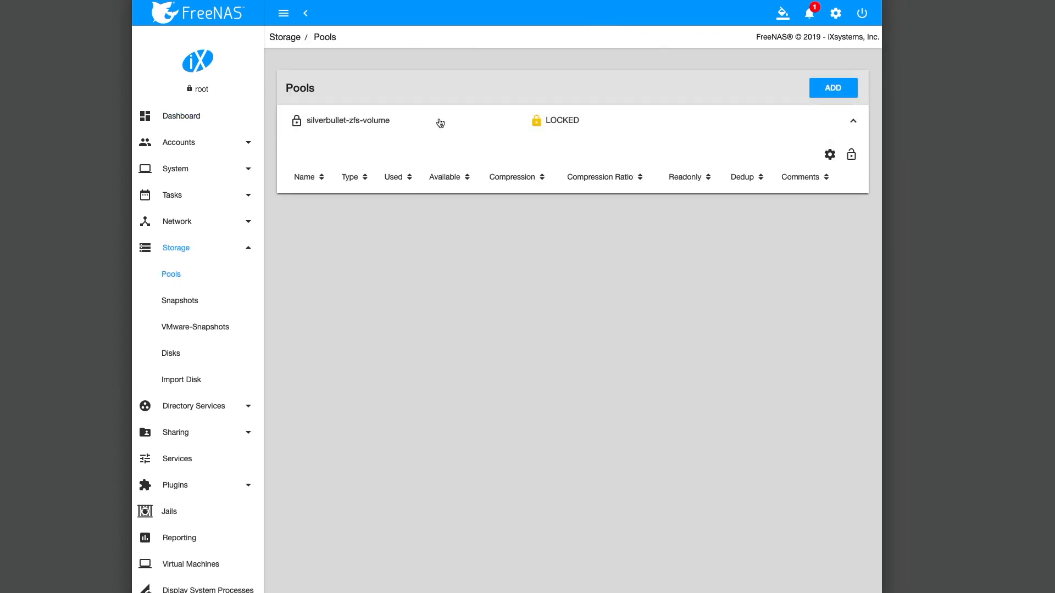
pyautogui.moveTo(730, 141)
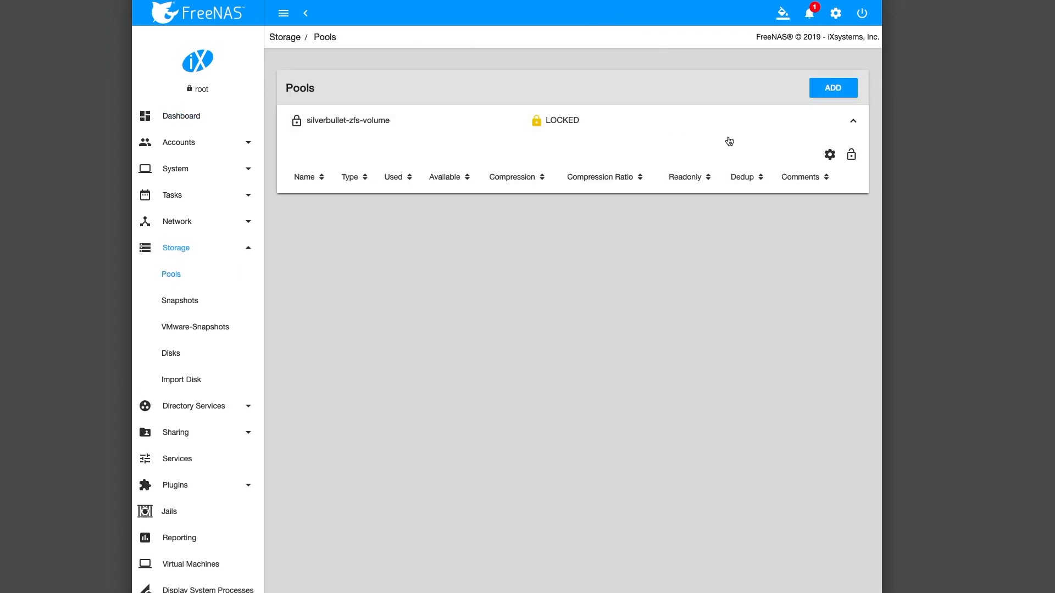
# Start unlocking silverbullet-zfs-volume, declining Safari's suggested password so the passphrase stays empty.
pyautogui.click(851, 154)
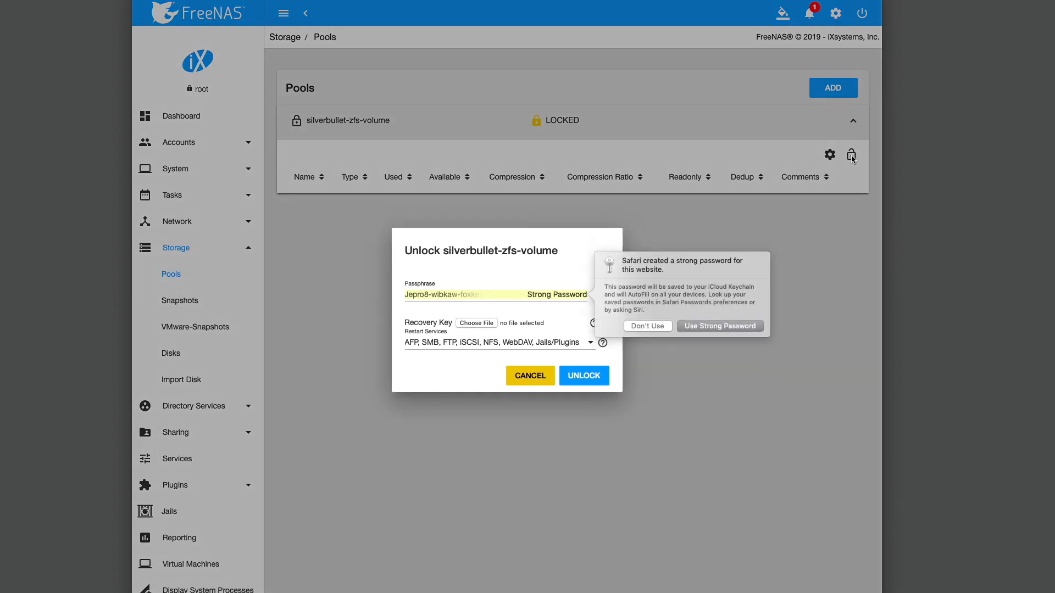
pyautogui.moveTo(652, 209)
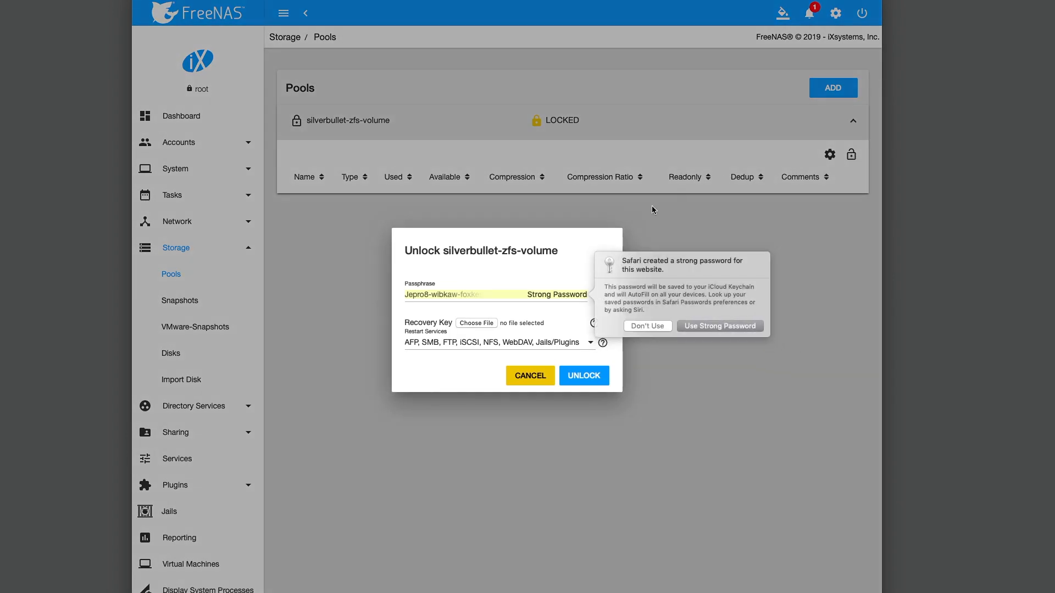
pyautogui.click(647, 325)
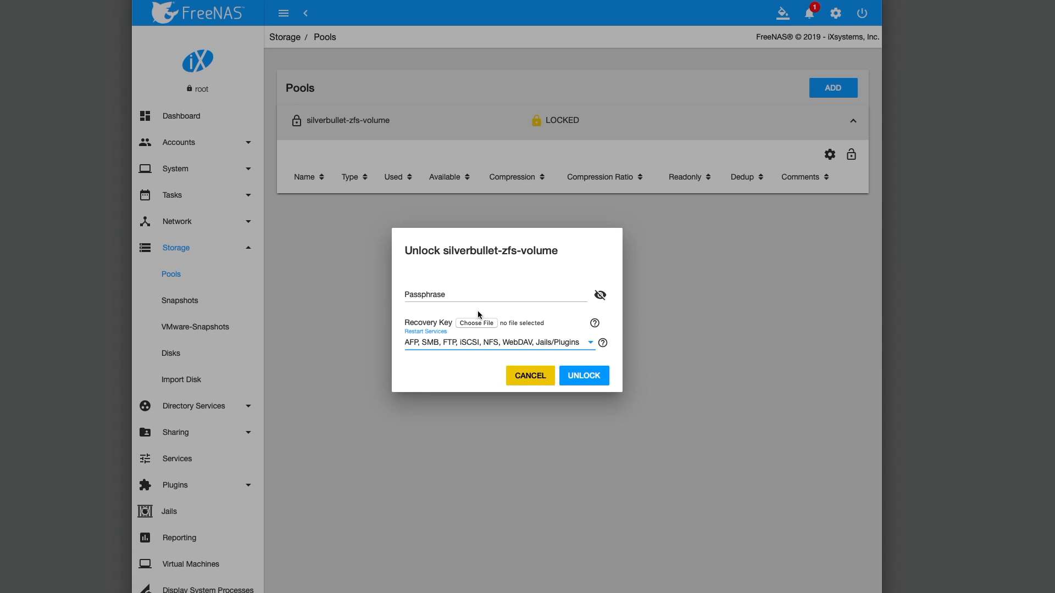
pyautogui.moveTo(492, 328)
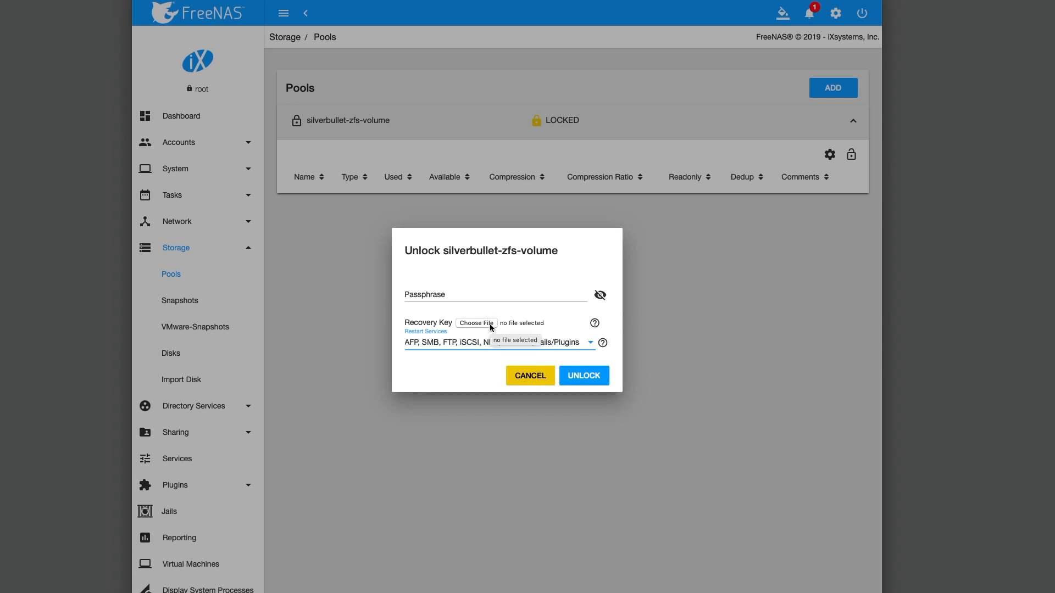
# Browse Downloads for a recovery key file, then cancel without choosing one.
pyautogui.click(476, 323)
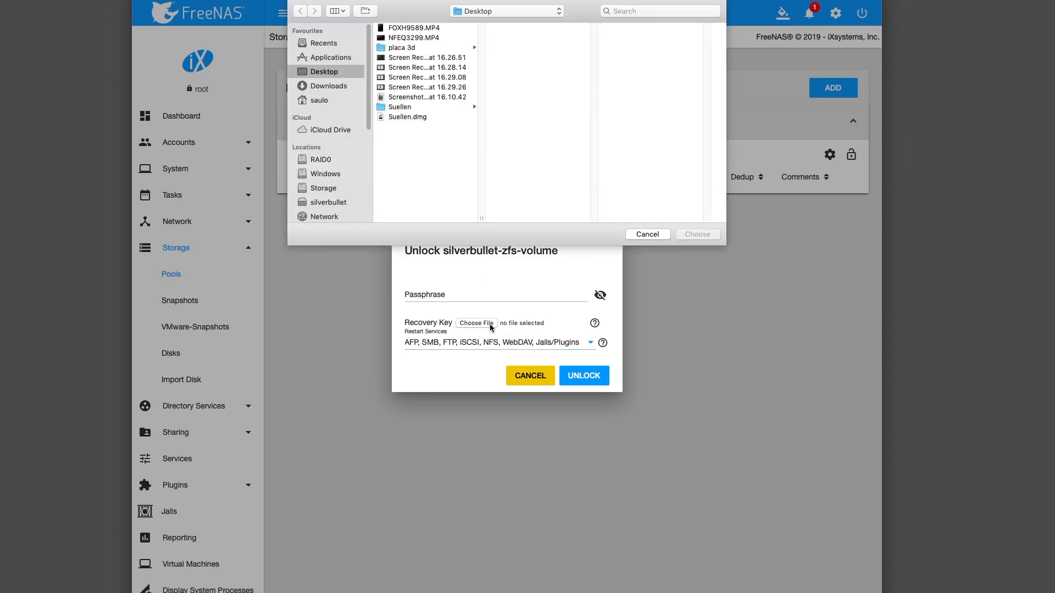
pyautogui.click(329, 85)
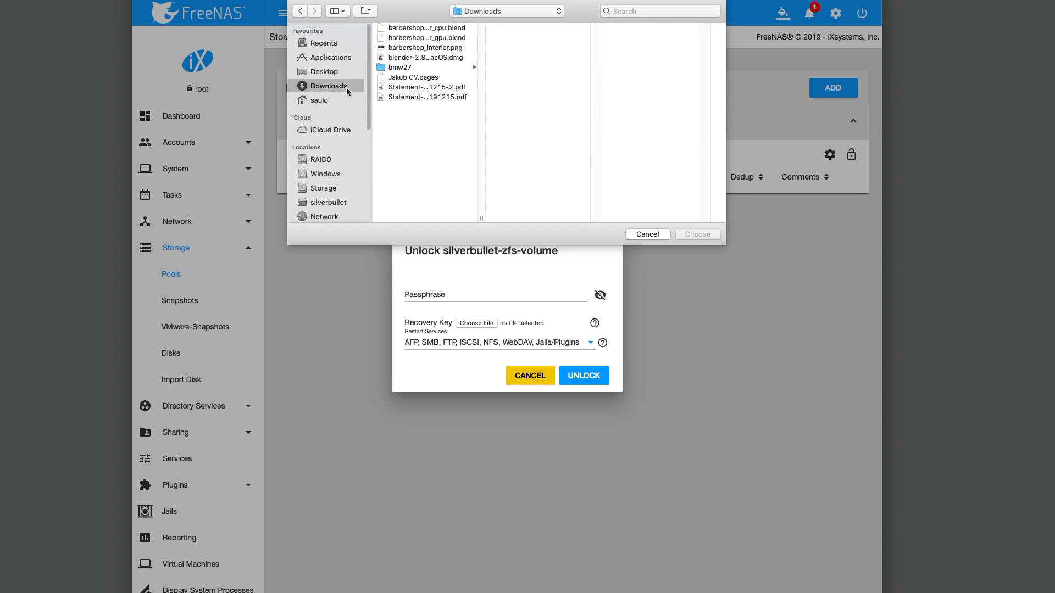
pyautogui.moveTo(323, 111)
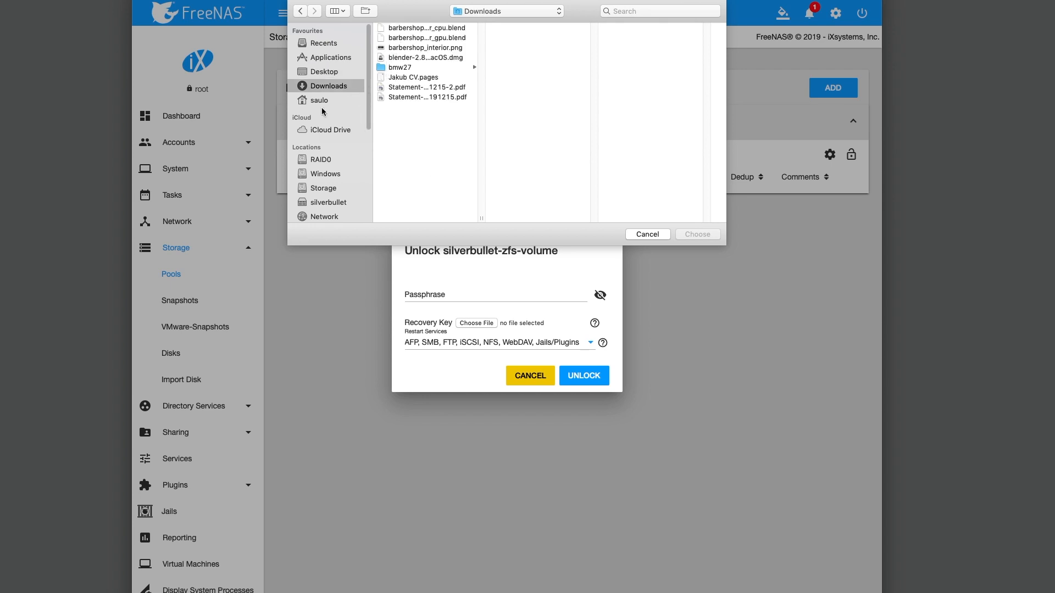
pyautogui.scroll(-3)
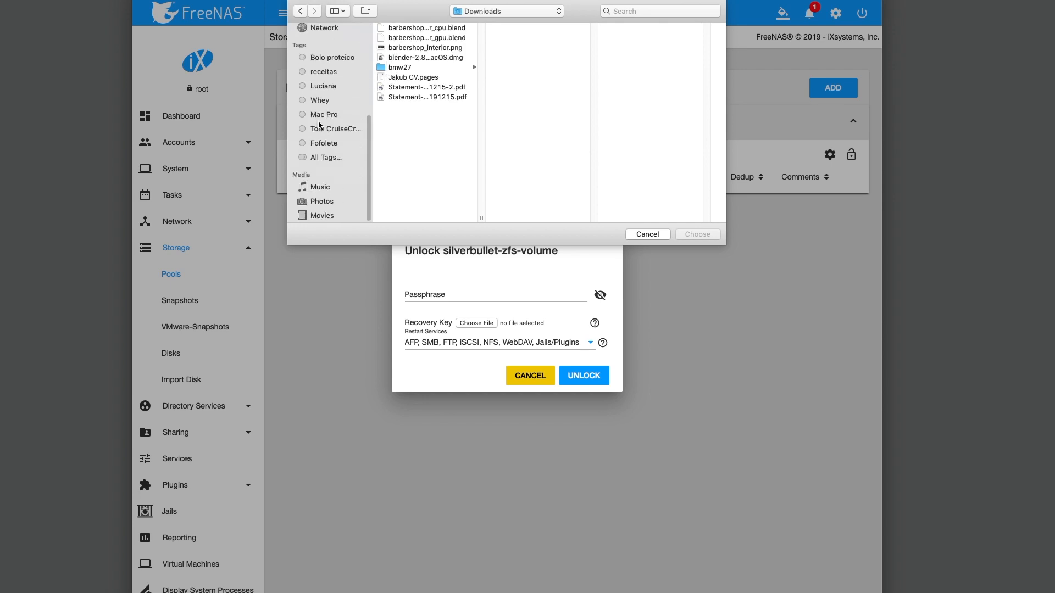
pyautogui.scroll(3)
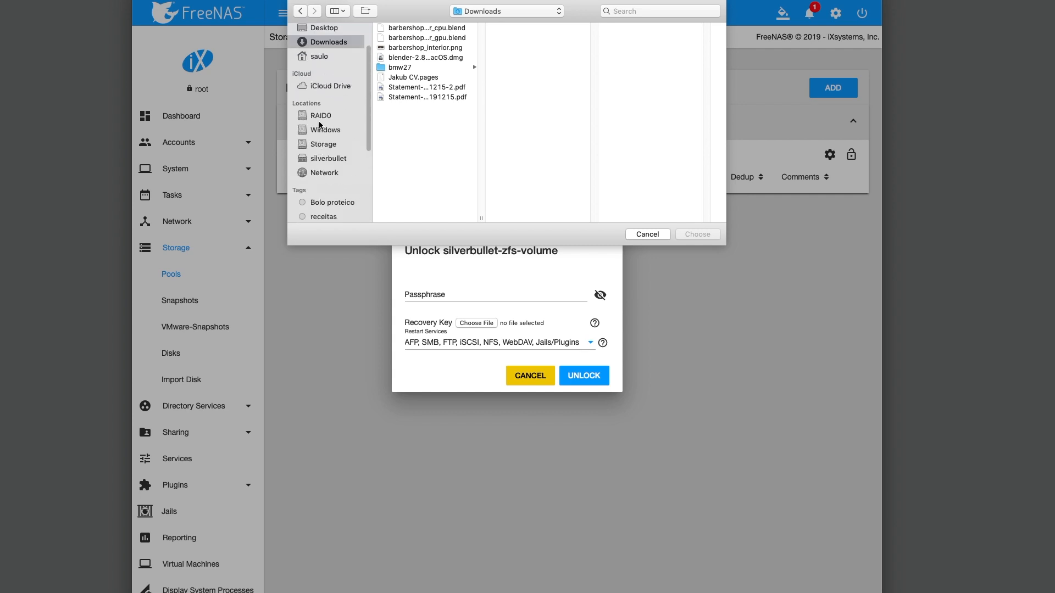
pyautogui.scroll(3)
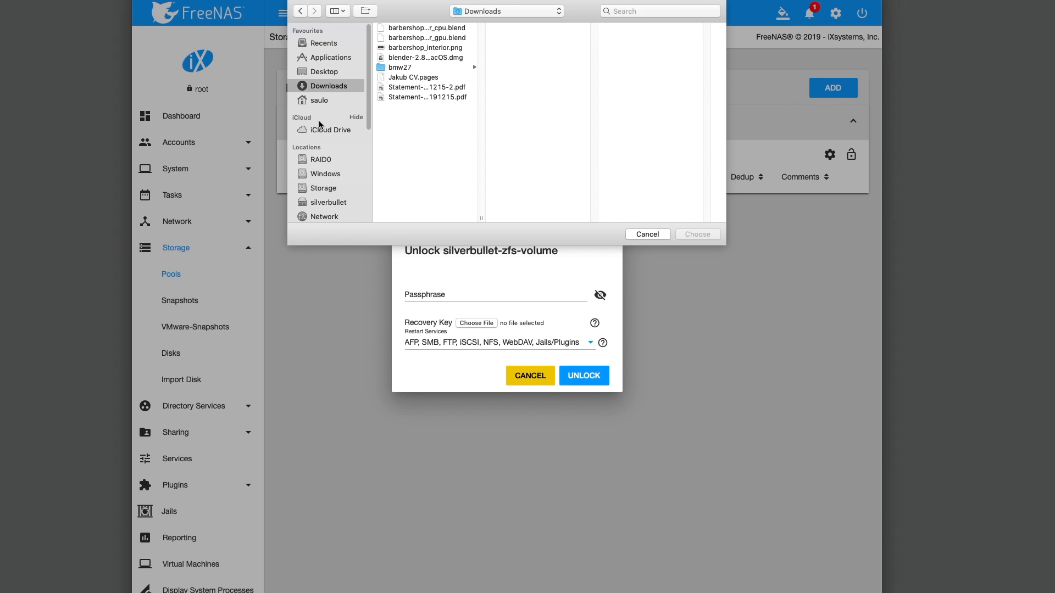
pyautogui.moveTo(329, 105)
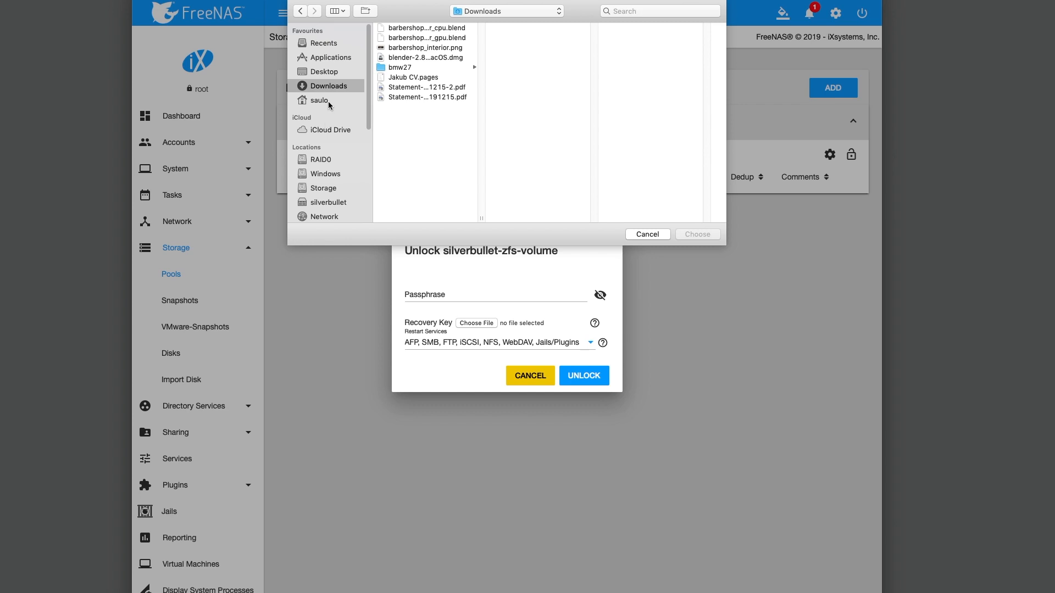
pyautogui.click(646, 235)
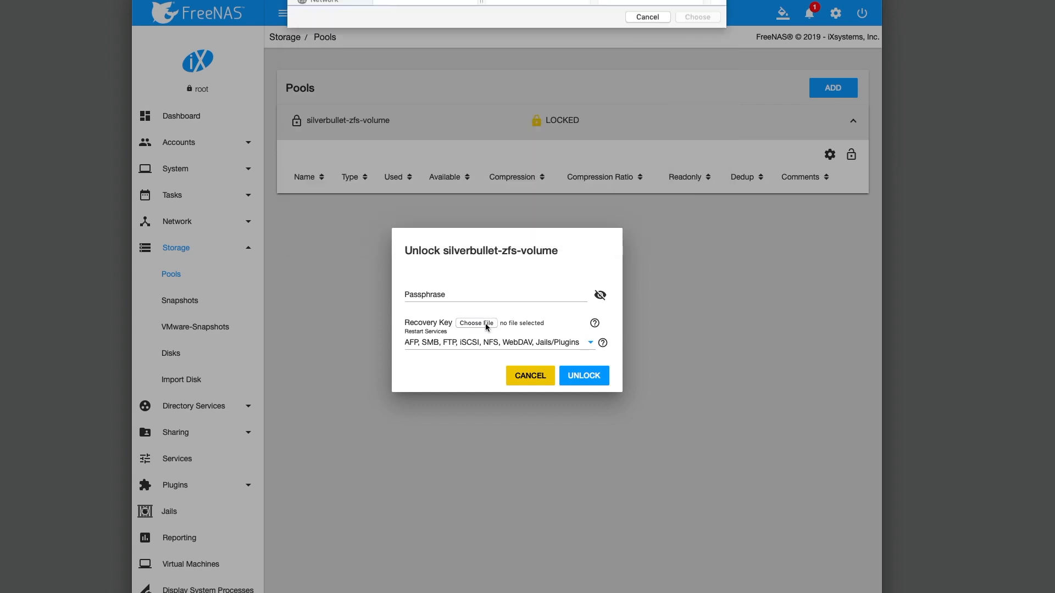
# Attach geli.key as the recovery key for unlocking silverbullet-zfs-volume.
pyautogui.click(476, 323)
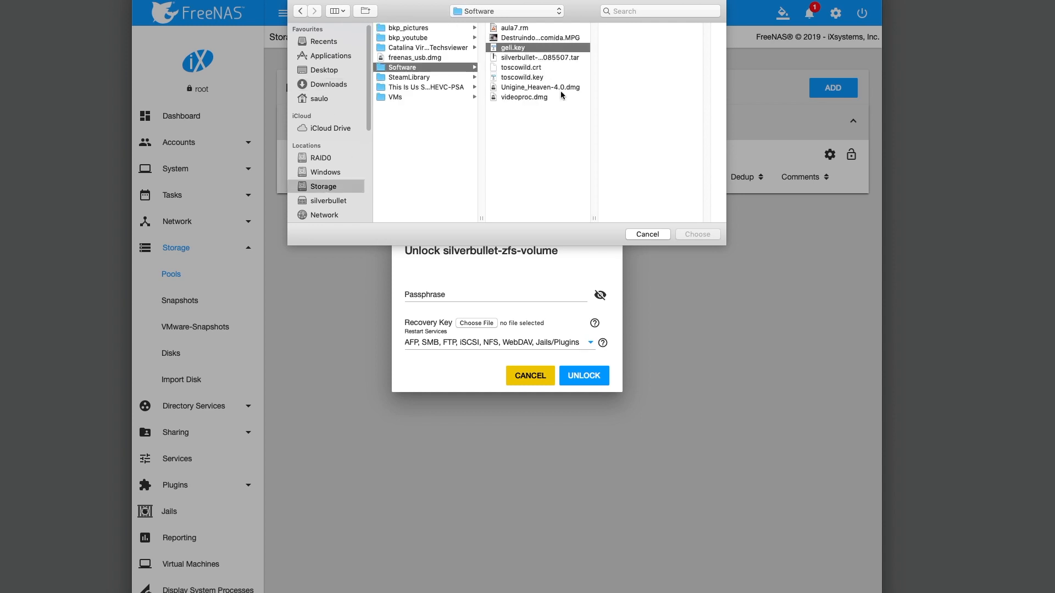
pyautogui.click(696, 234)
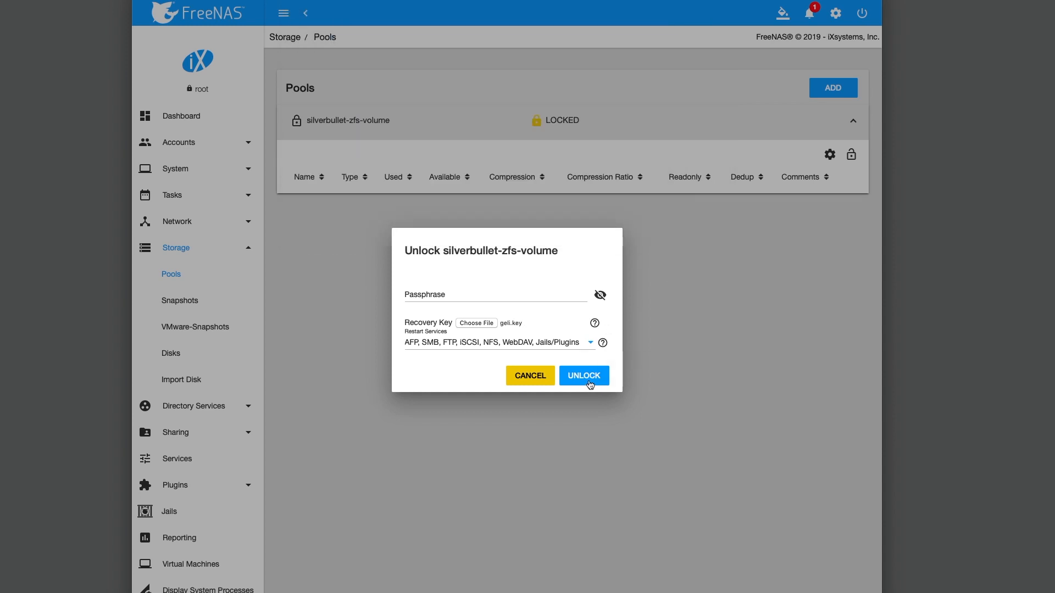
# Unlock silverbullet-zfs-volume with the key file, showing it DEGRADED with 3.37 TiB used and 1.73 TiB free.
pyautogui.click(583, 376)
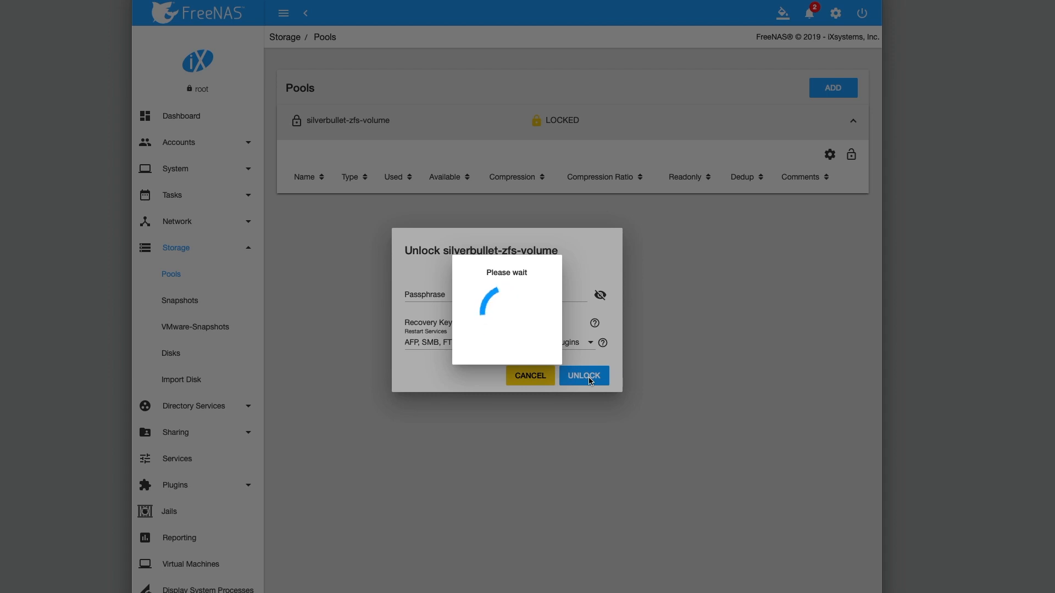
pyautogui.click(583, 375)
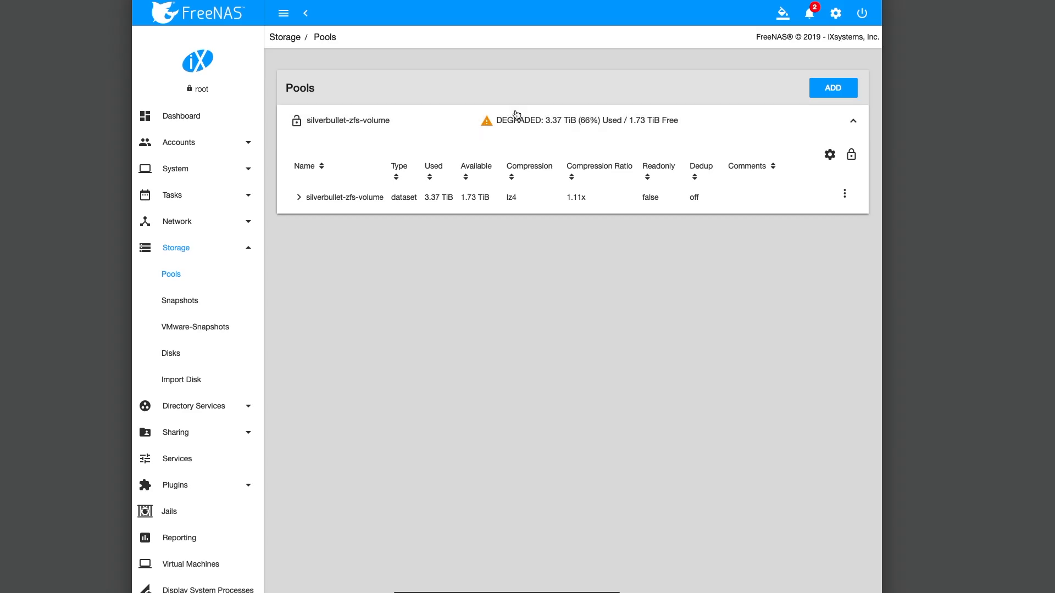
pyautogui.moveTo(516, 115)
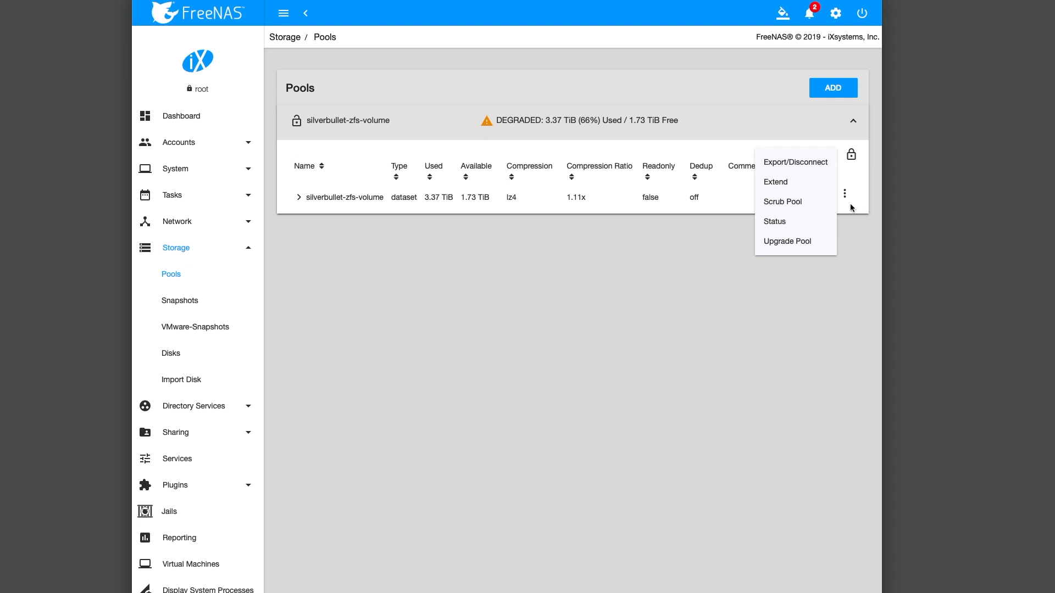
# Replace the UNAVAIL RAIDZ1 disk with ada1 as the member disk from the Pool Status page.
pyautogui.click(828, 153)
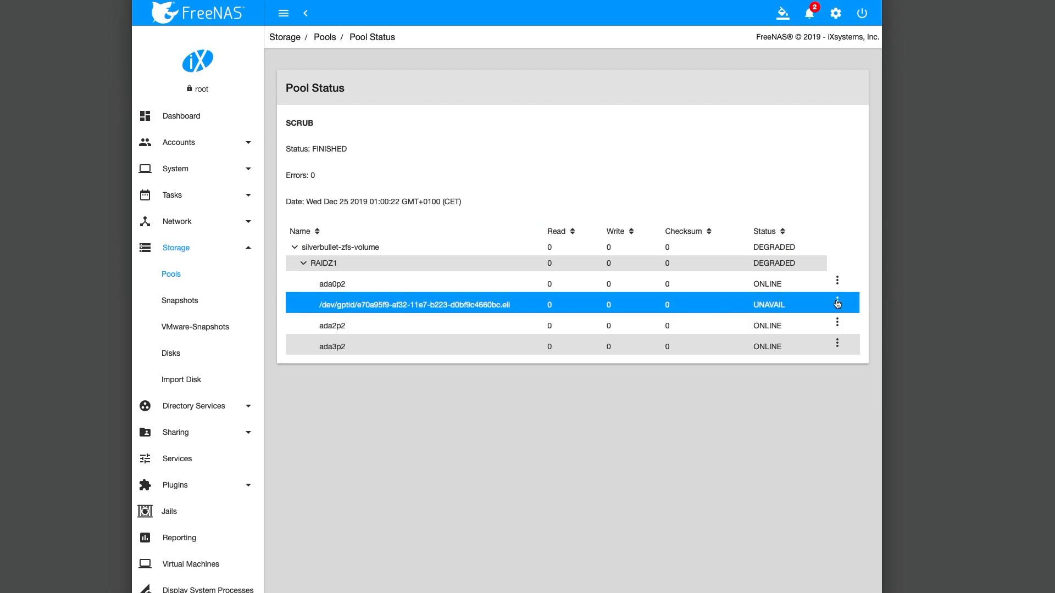
pyautogui.click(837, 304)
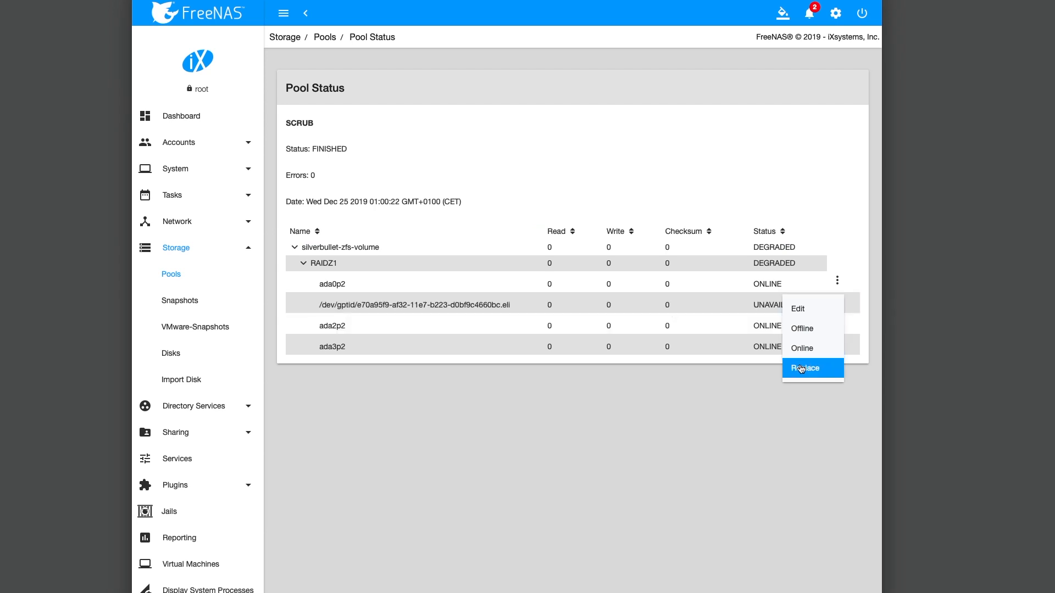
pyautogui.click(804, 368)
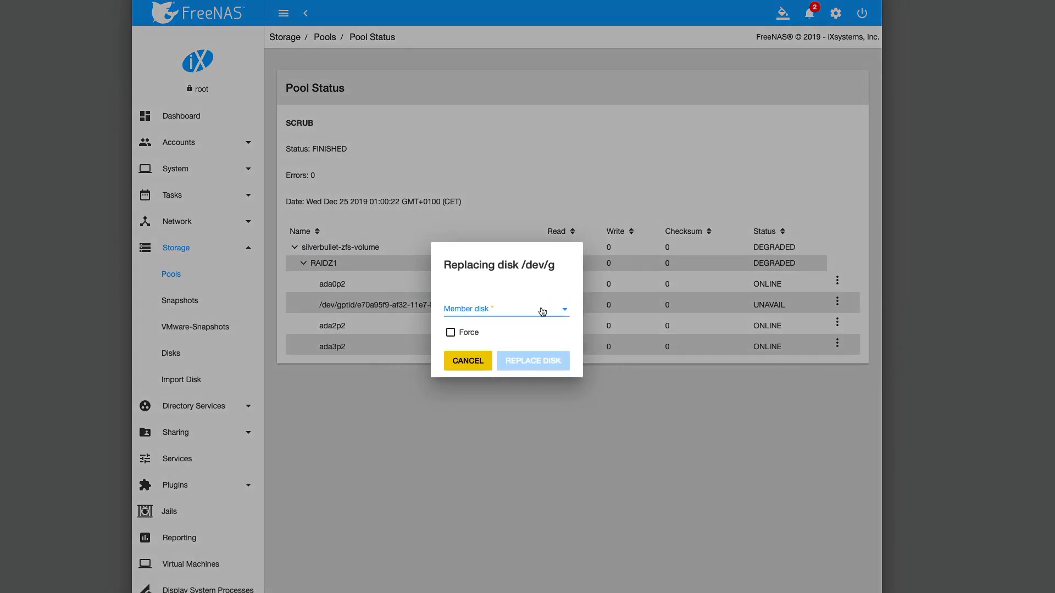
pyautogui.click(504, 309)
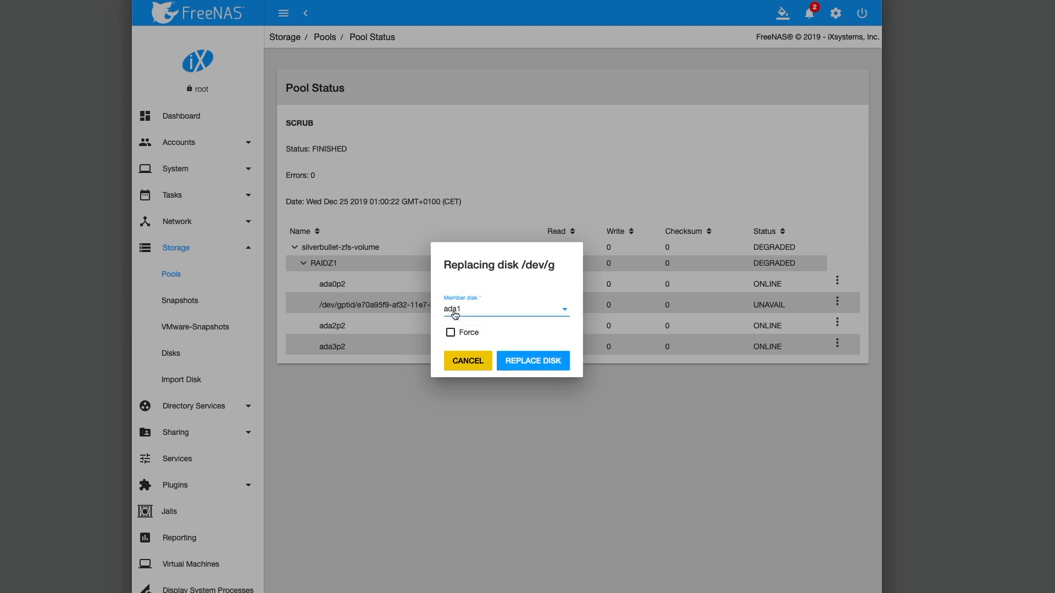
pyautogui.click(532, 361)
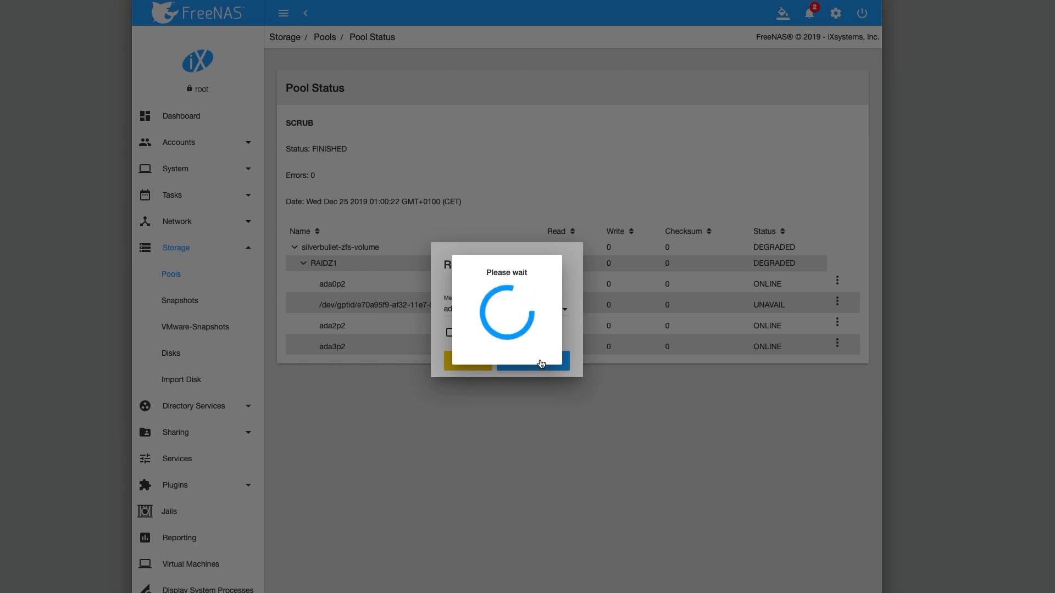
# Confirm the replacement and watch resilvering start scanning with ada1p2 under the REPLACING group.
pyautogui.click(532, 362)
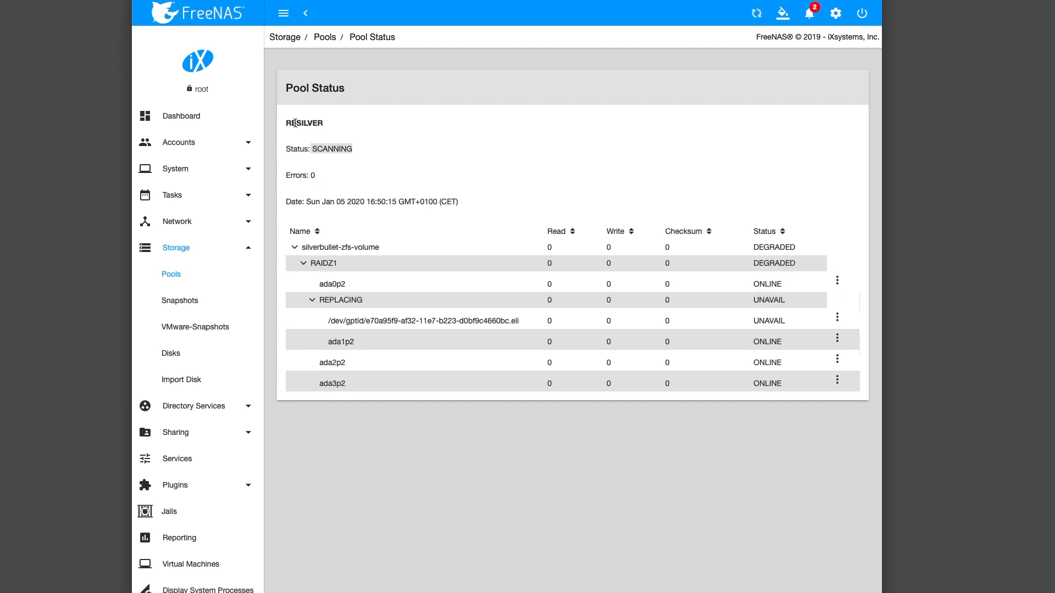
pyautogui.click(427, 319)
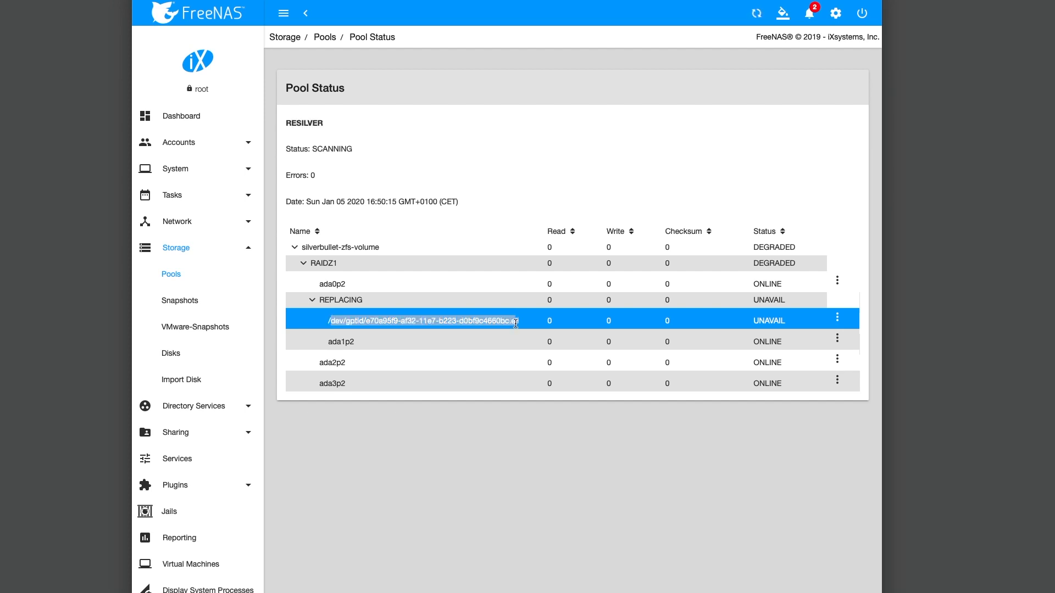
pyautogui.click(349, 341)
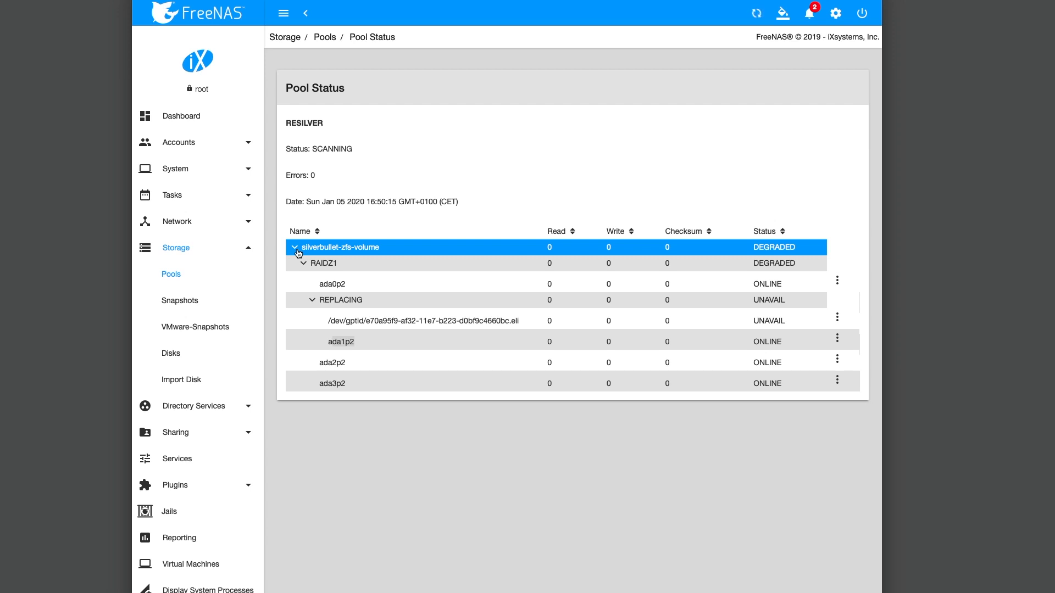
pyautogui.moveTo(756, 13)
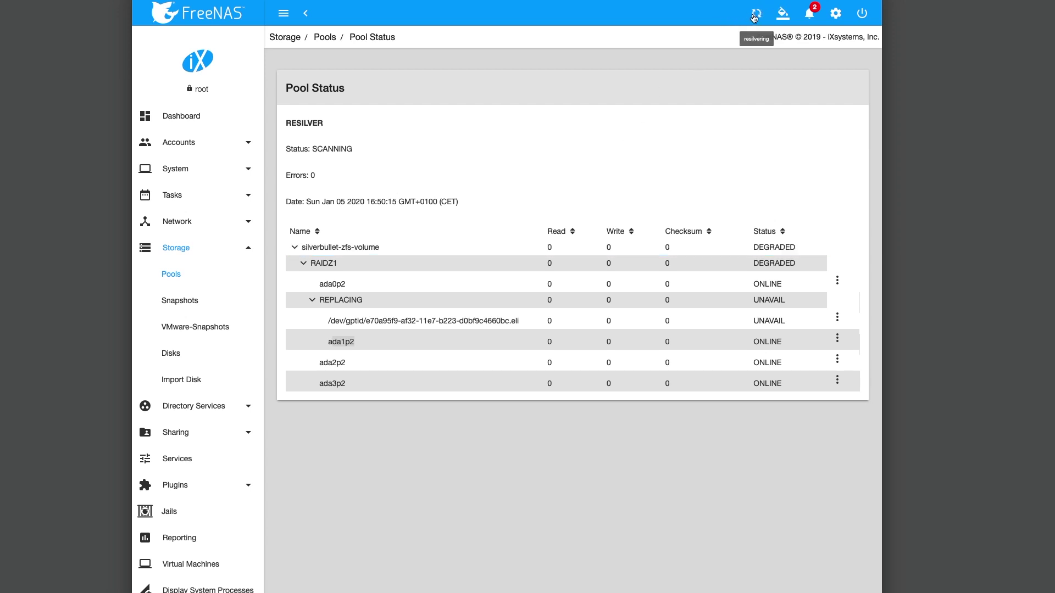